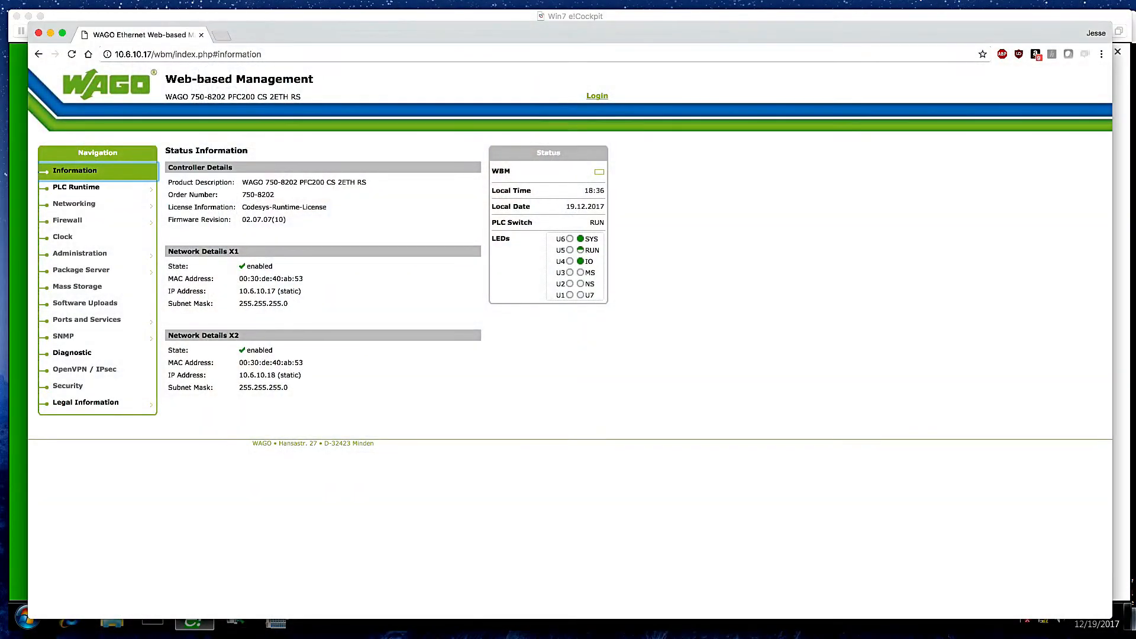
- Log in to WBM and confirm e!RUNTIME as the PLC runtime version under General Configuration
left_click(597, 94)
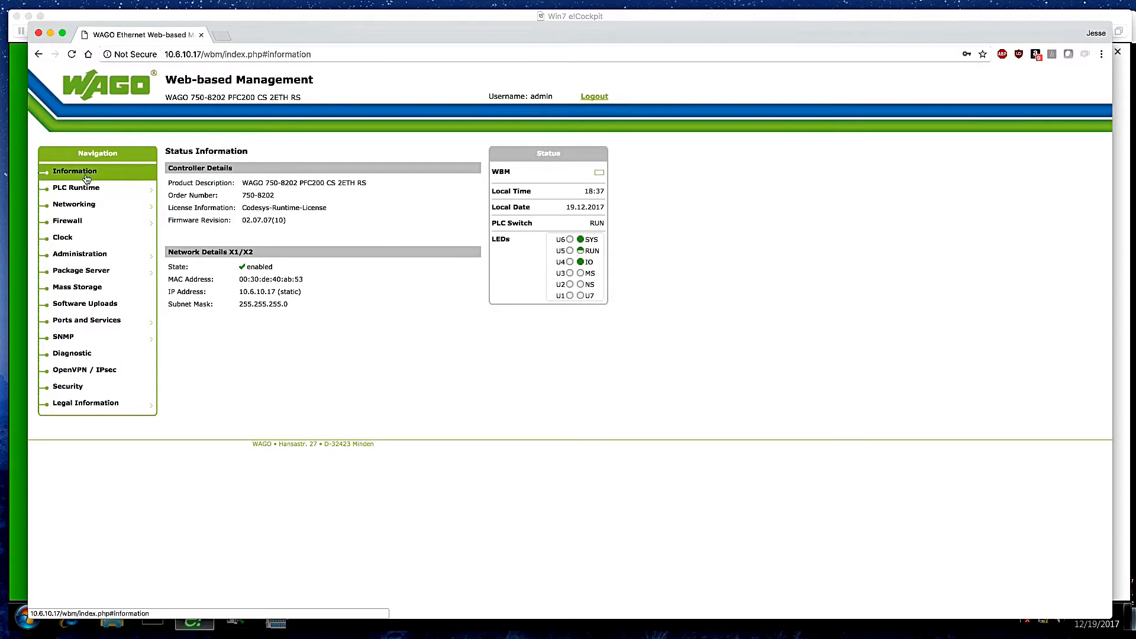
left_click(76, 189)
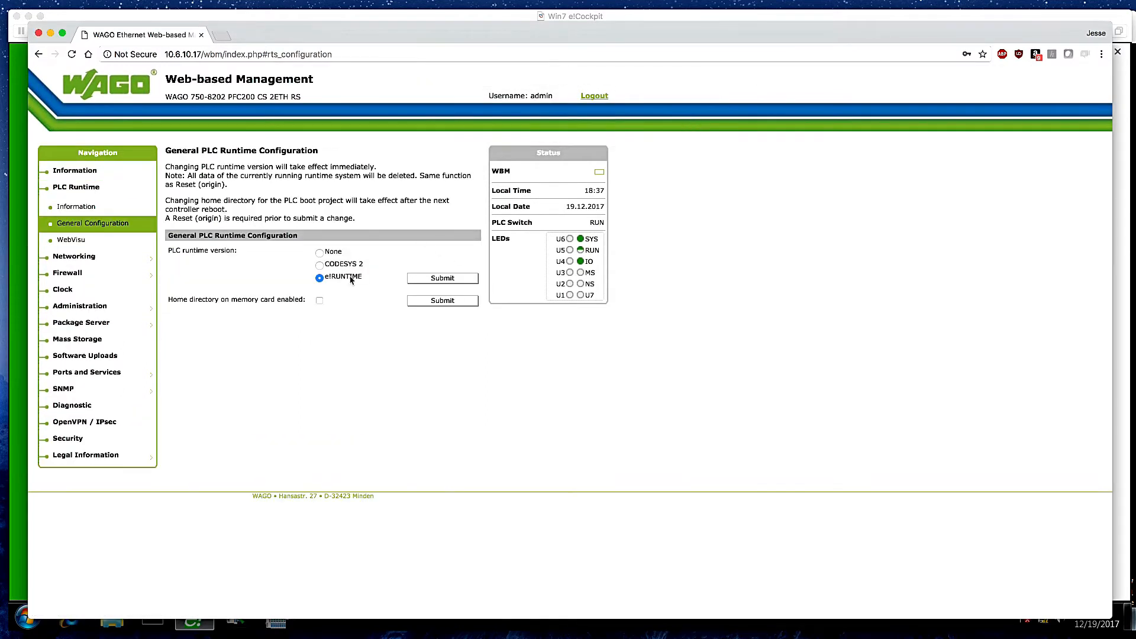
left_click(73, 256)
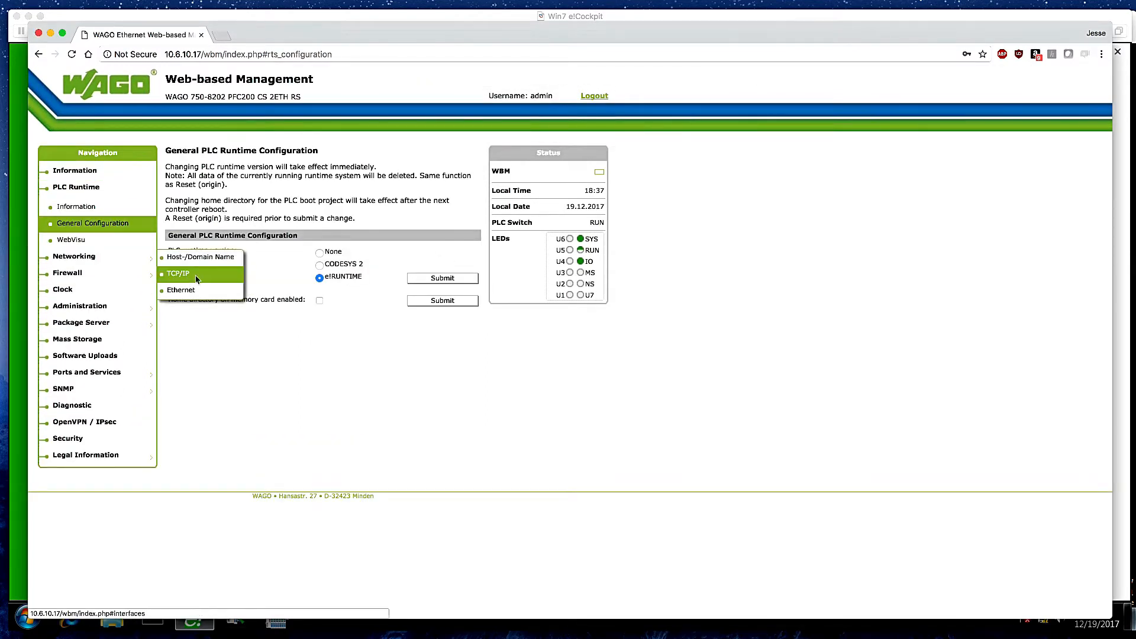
left_click(177, 274)
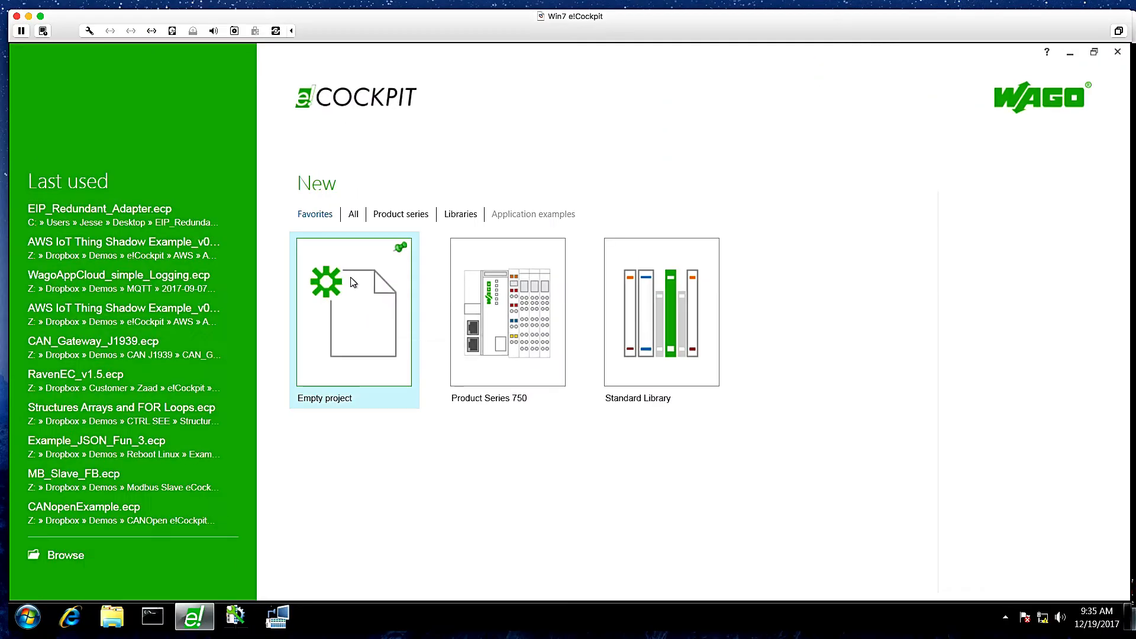
- Create a new empty project containing a PFC200 CS 2ETH RS controller
left_click(354, 311)
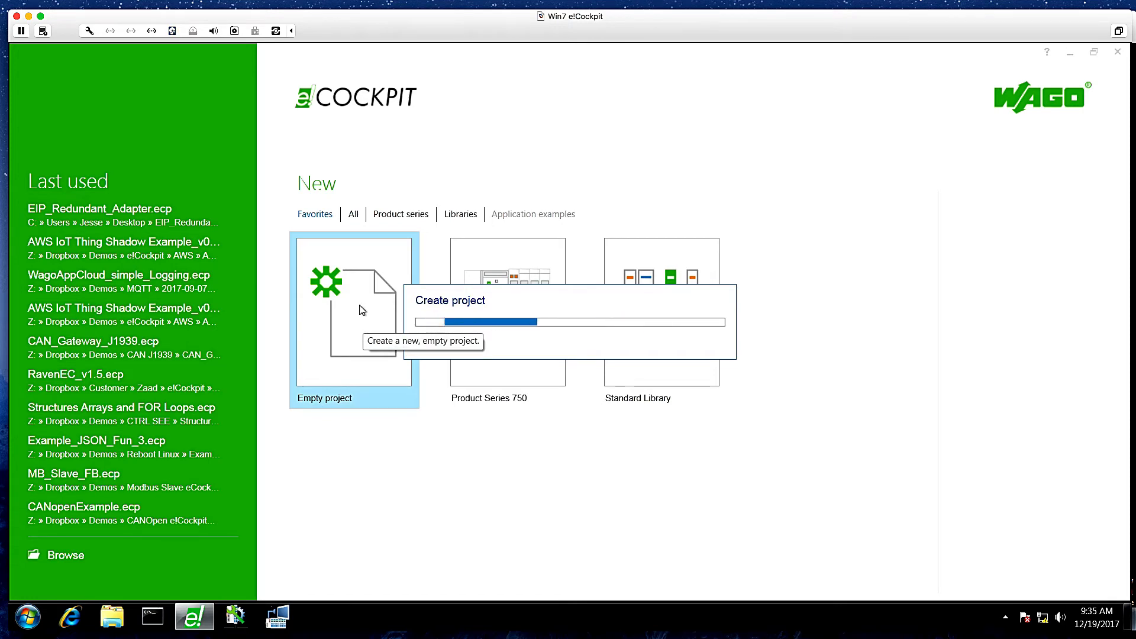
left_click(354, 311)
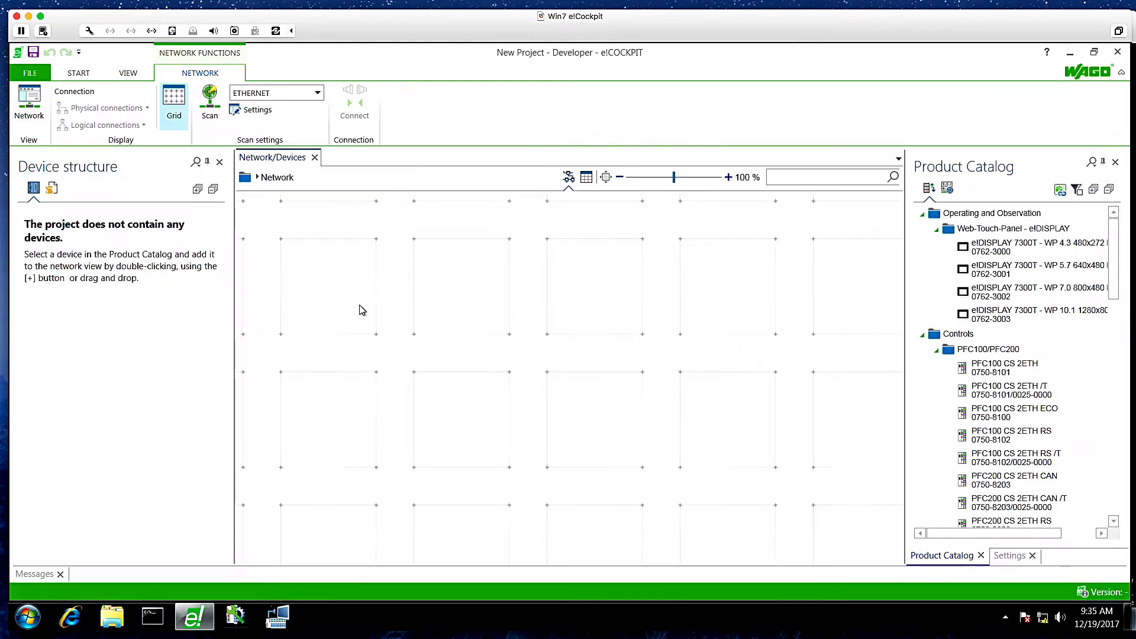
double_click(1012, 471)
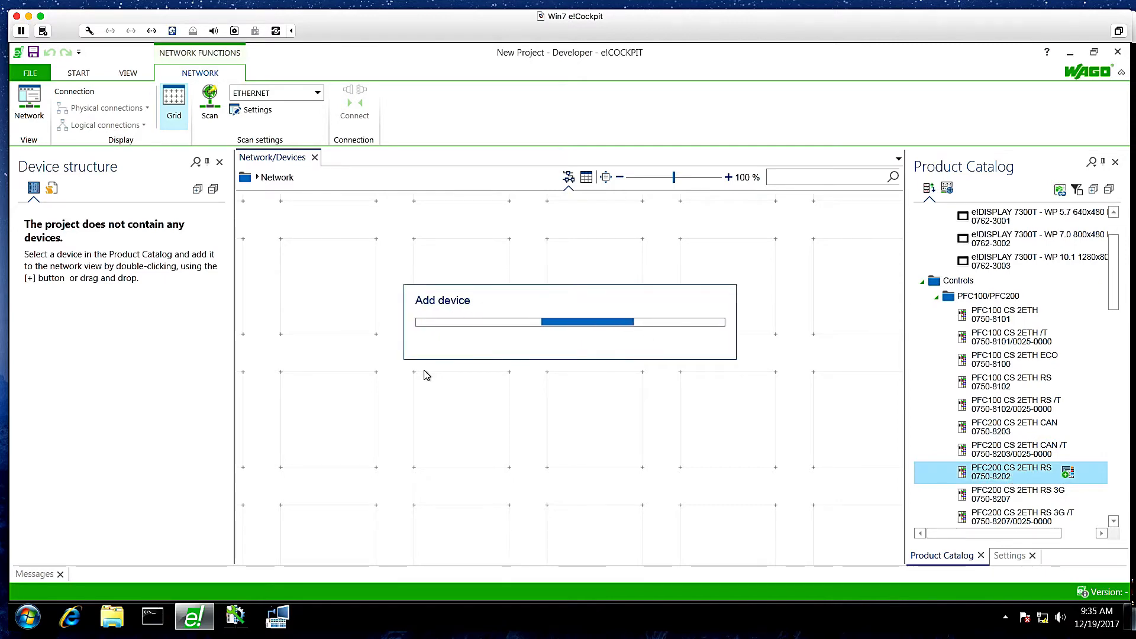
- Set the controller's IP address to 10.6.10.17 and scan in its attached I/O modules
double_click(1012, 471)
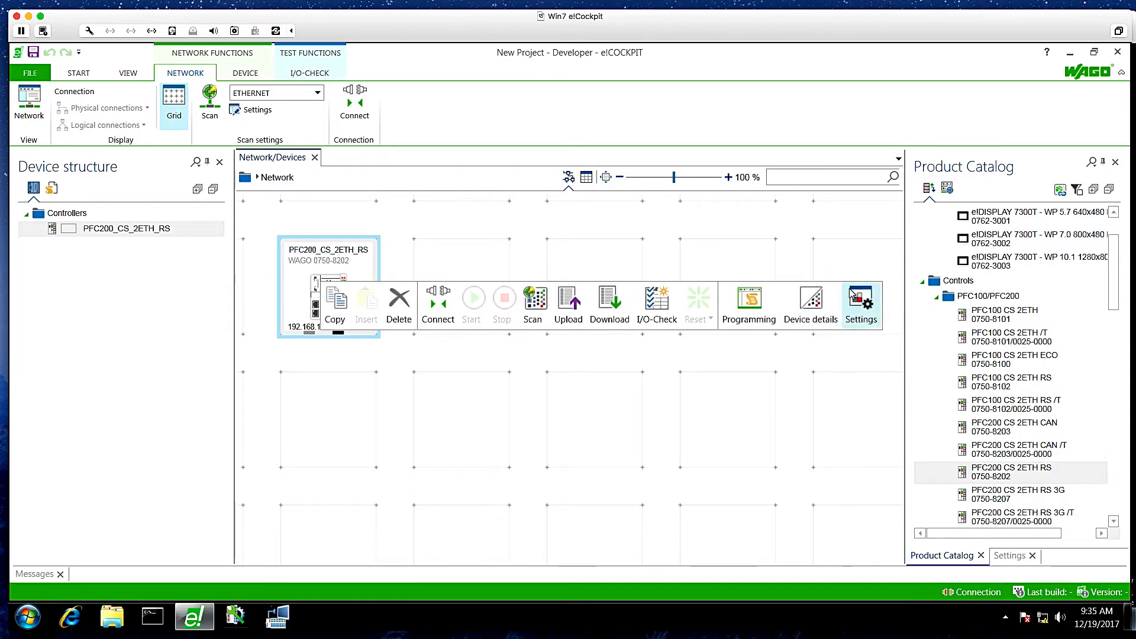
left_click(861, 299)
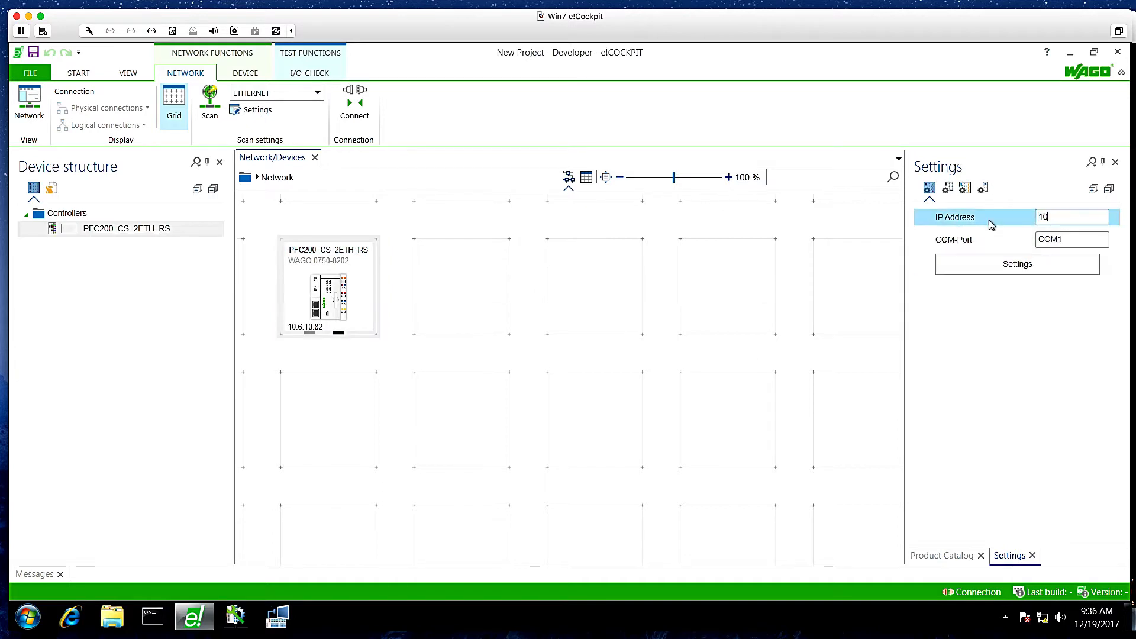
type("10.6.10.17")
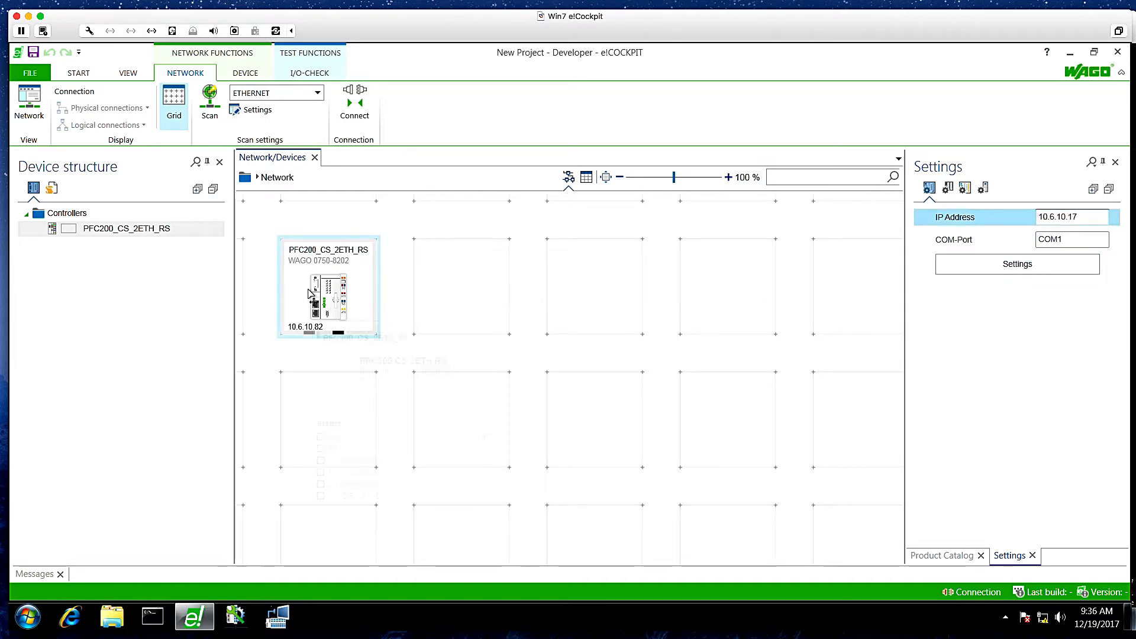
left_click(354, 102)
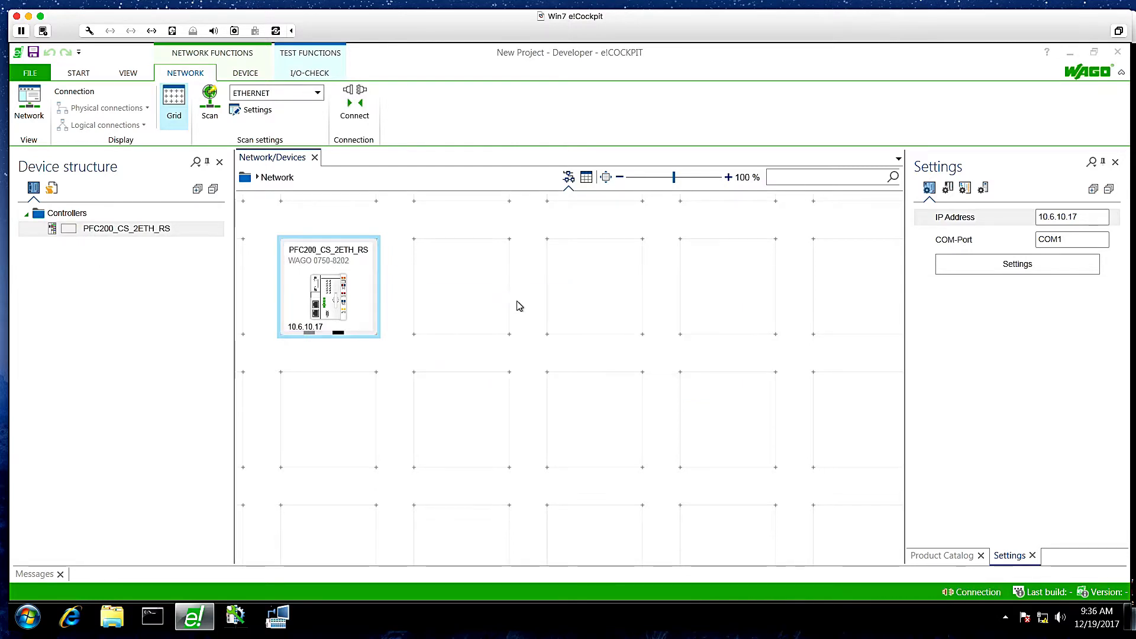
left_click(210, 101)
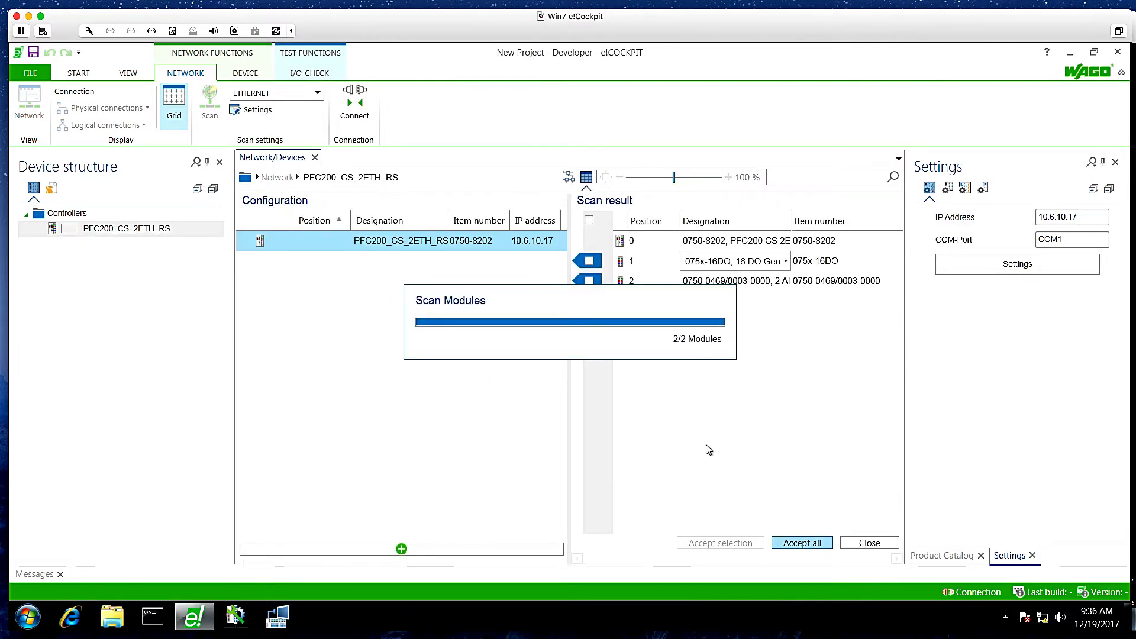
left_click(801, 542)
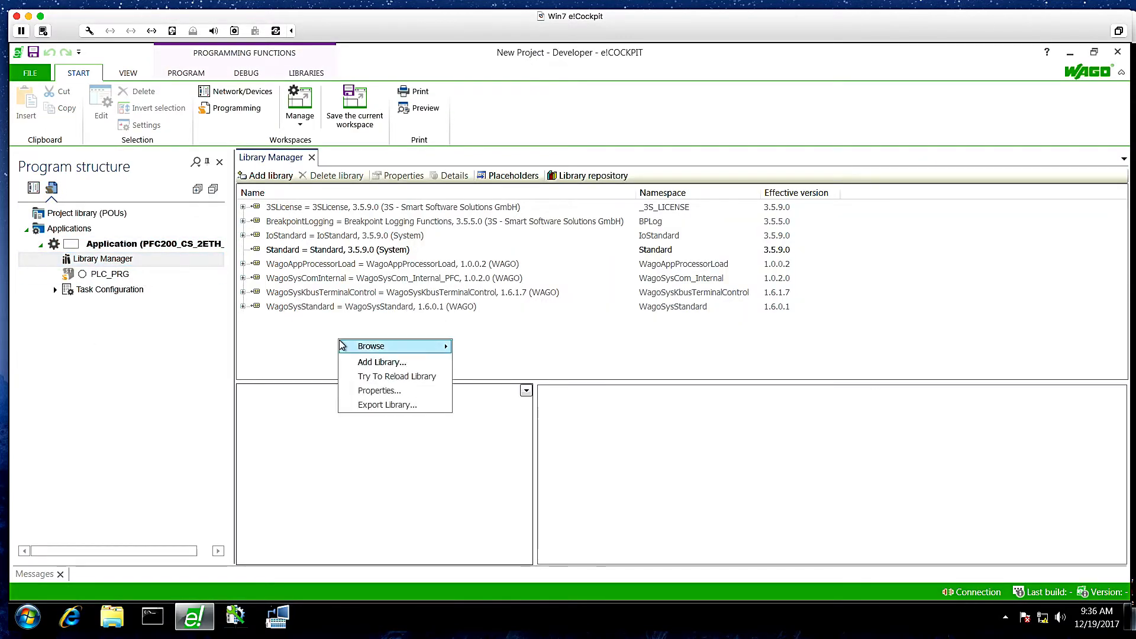
- Add the WagoAppEtherNetIP_Adapter library to the project via a search for 'Ethernet'
left_click(382, 363)
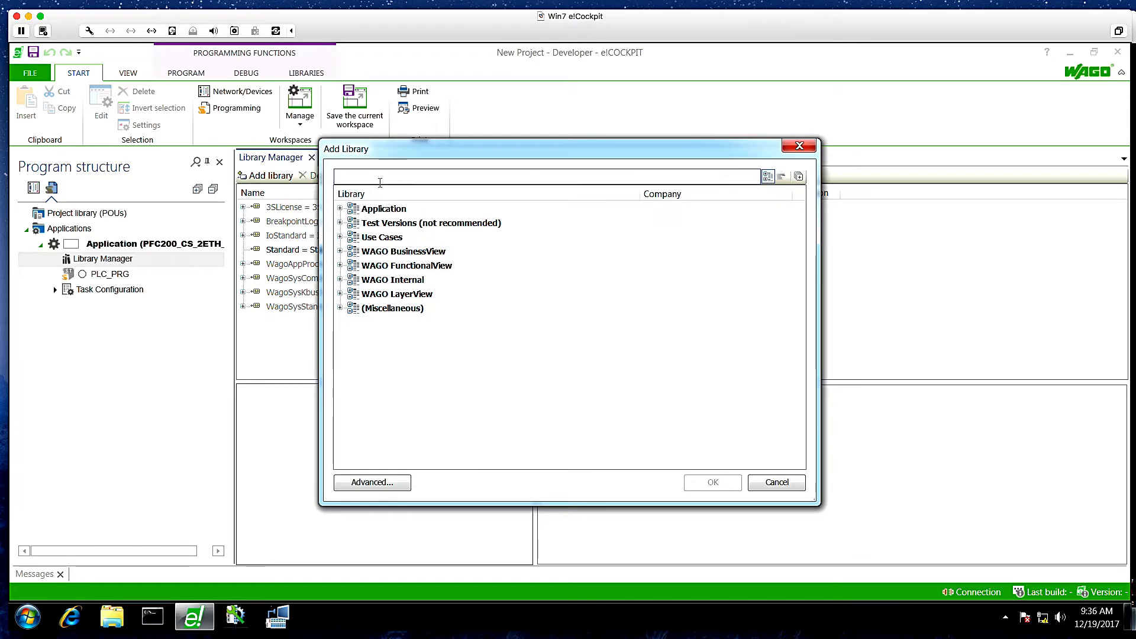
type("Ethernet")
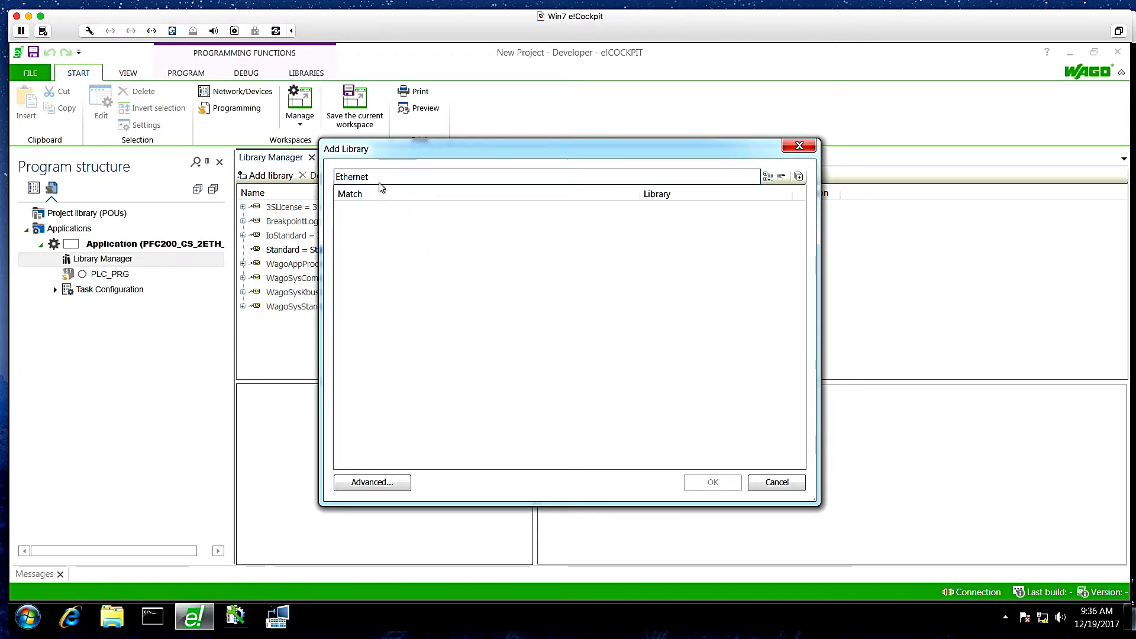
left_click(711, 483)
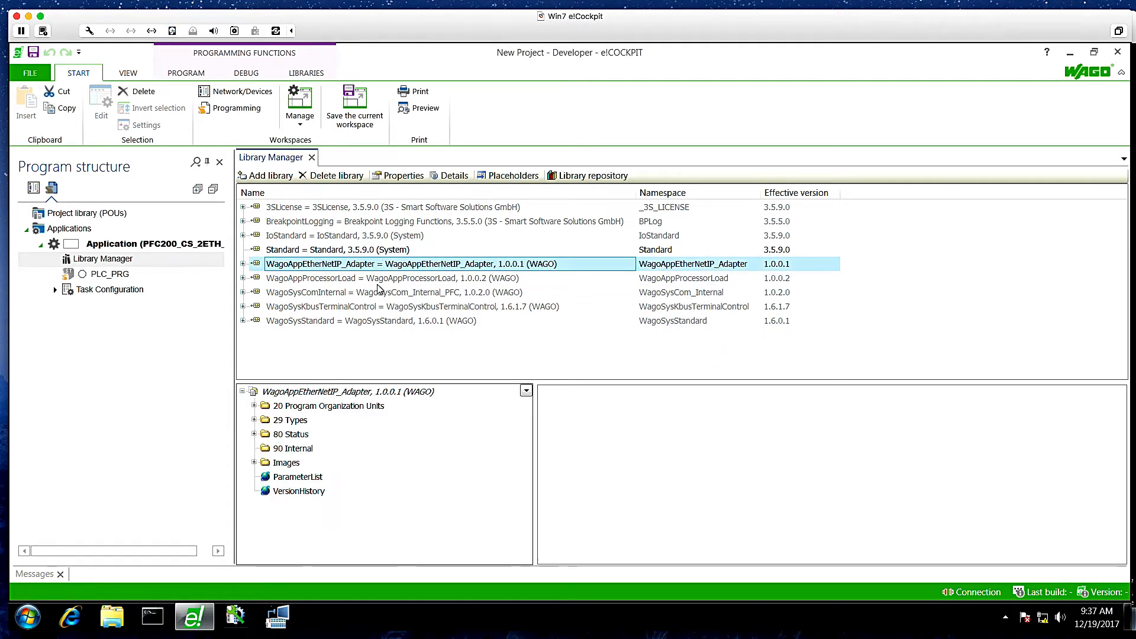
- Browse the library's POUs and the eEthernetNIC and eFaultReaction type documentation
left_click(326, 406)
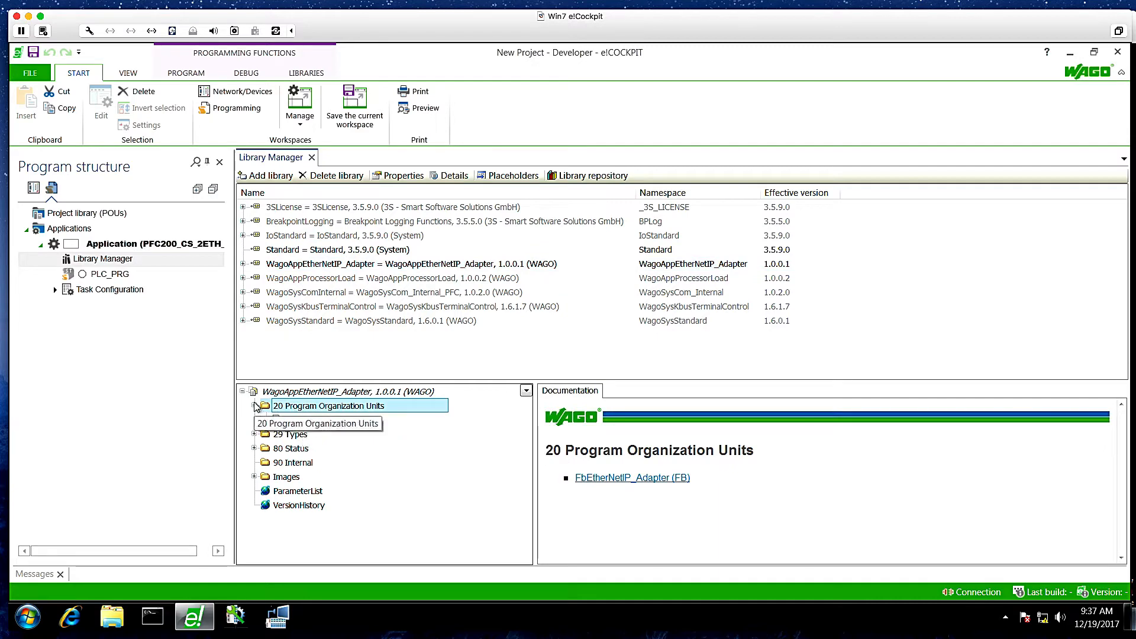
left_click(254, 406)
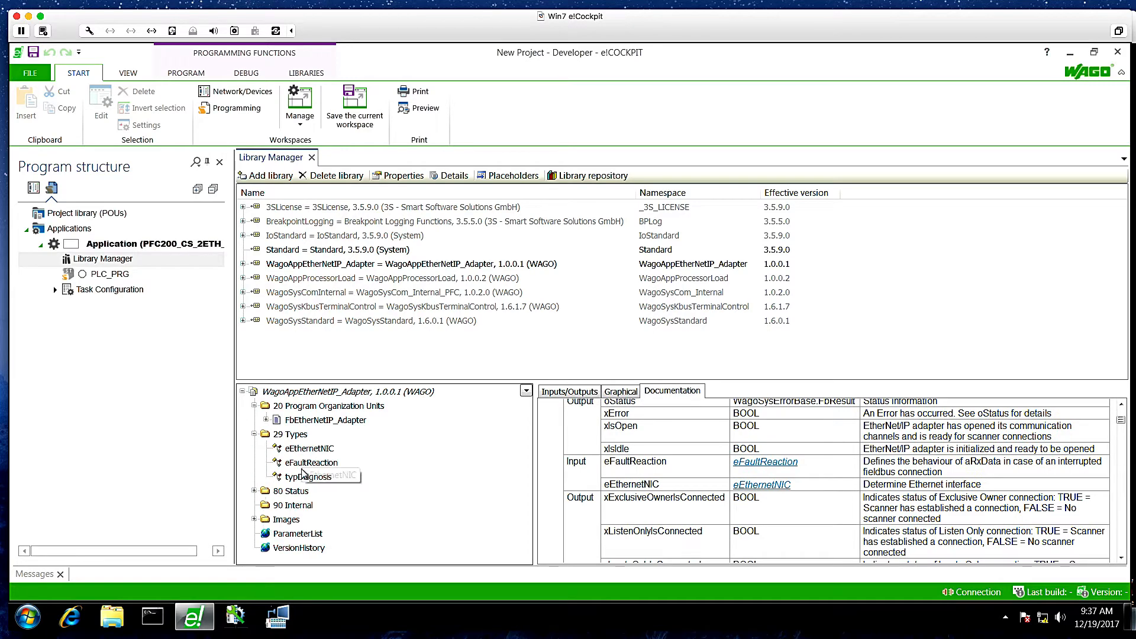
left_click(308, 448)
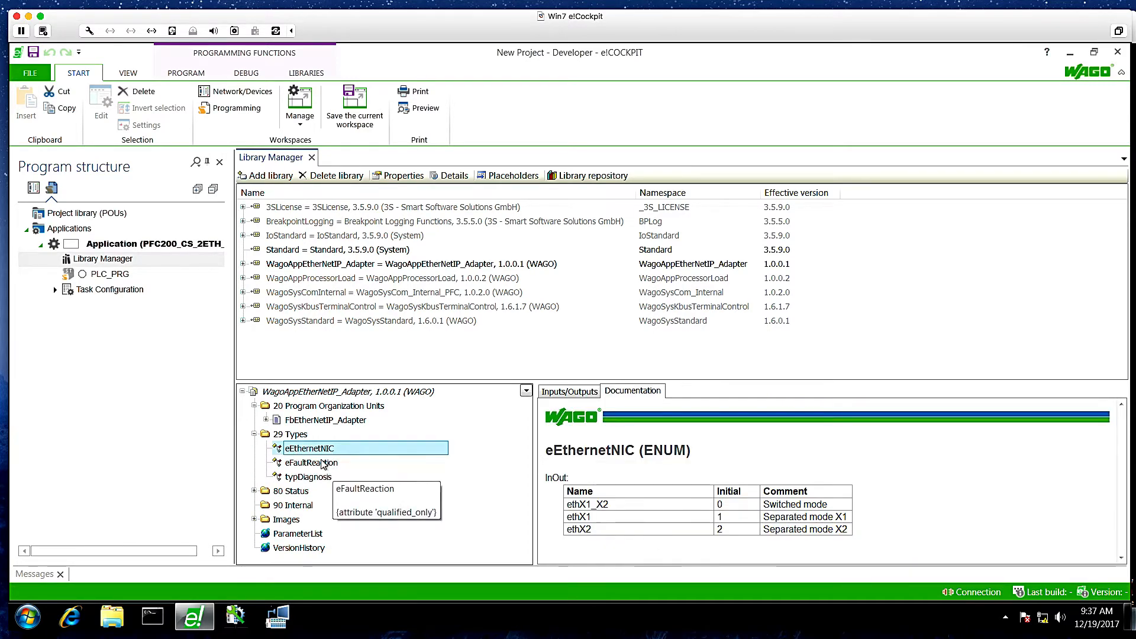
left_click(310, 463)
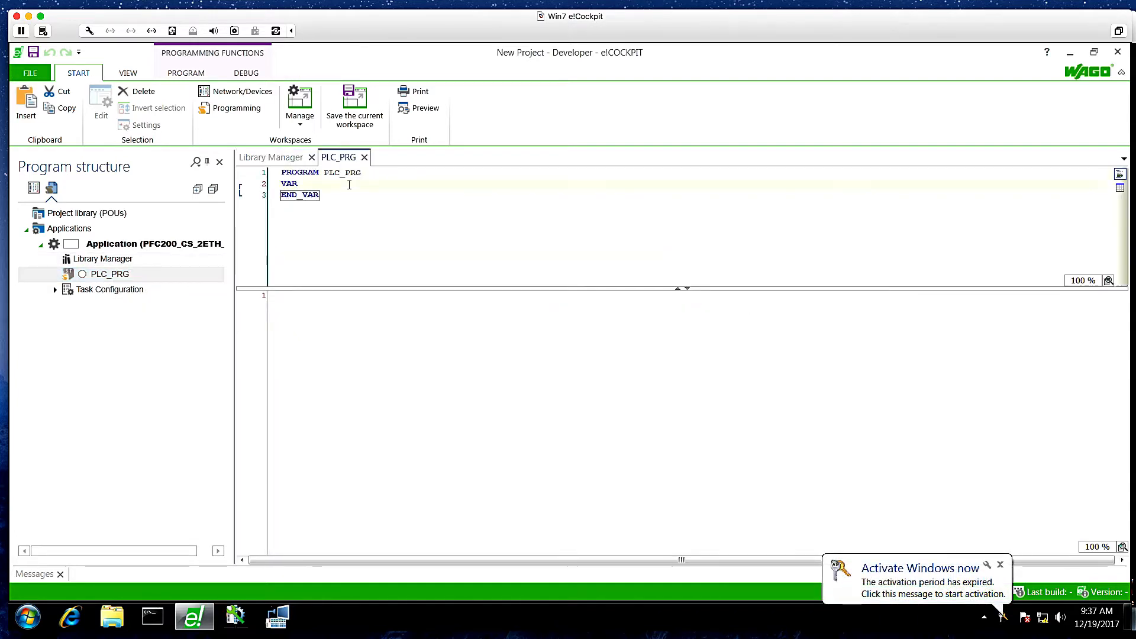
- Declare fbEipAdapter as FbEtherNetIP_Adapter in PLC_PRG and insert its call with all arguments
type("fbEi")
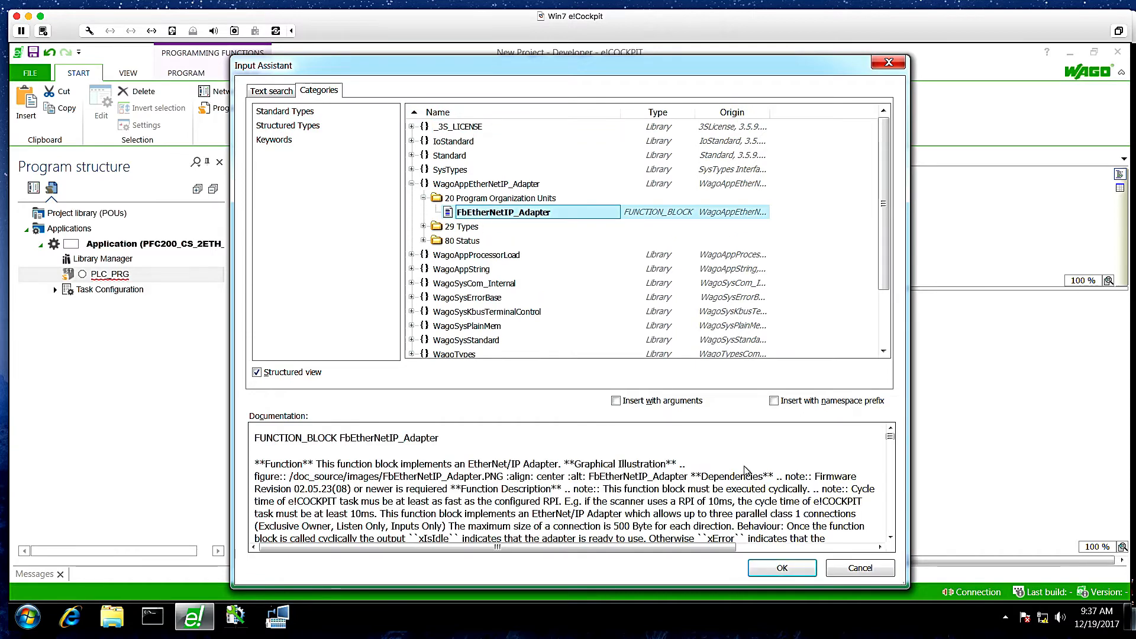
left_click(781, 567)
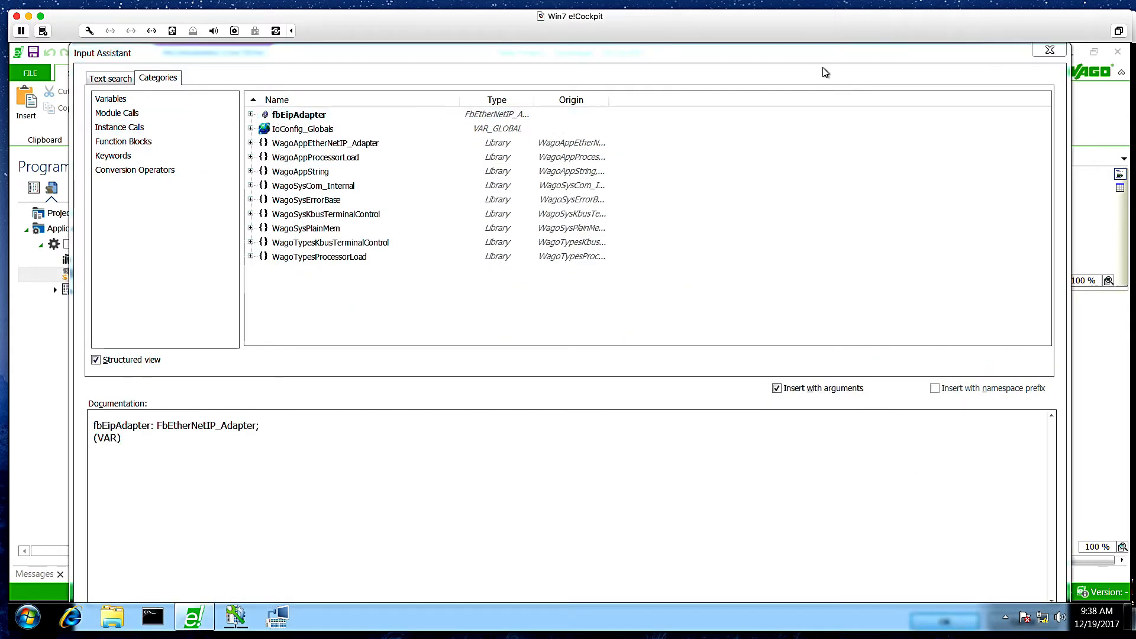
left_click(298, 131)
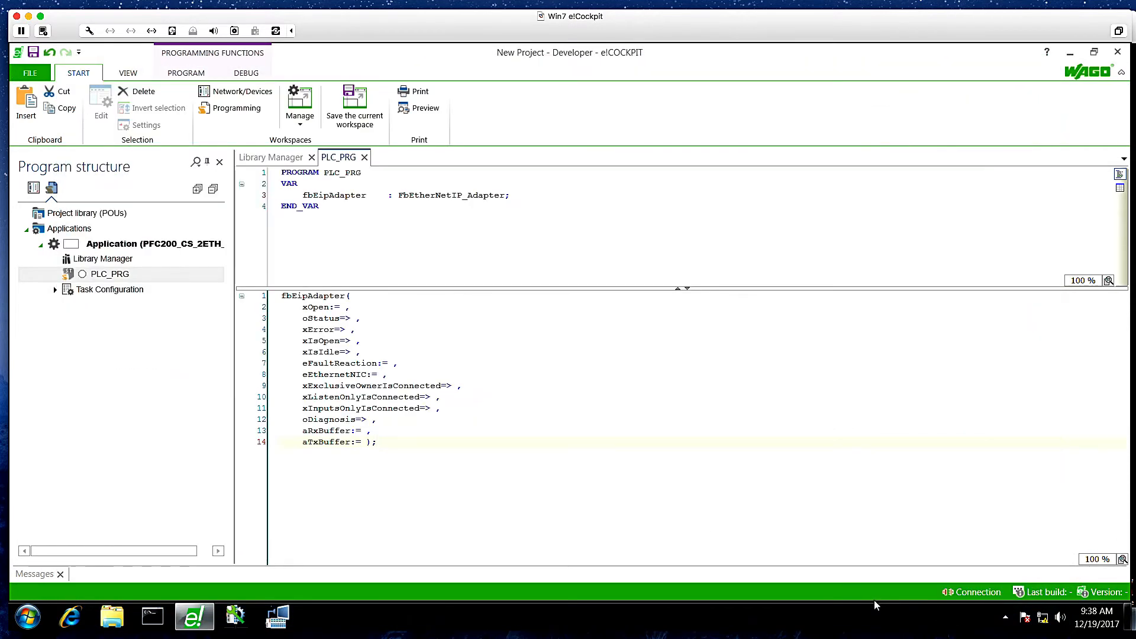
- Bind and auto-declare the xAdapterOpen, status and xAdapterError BOOL variables
type("xEi")
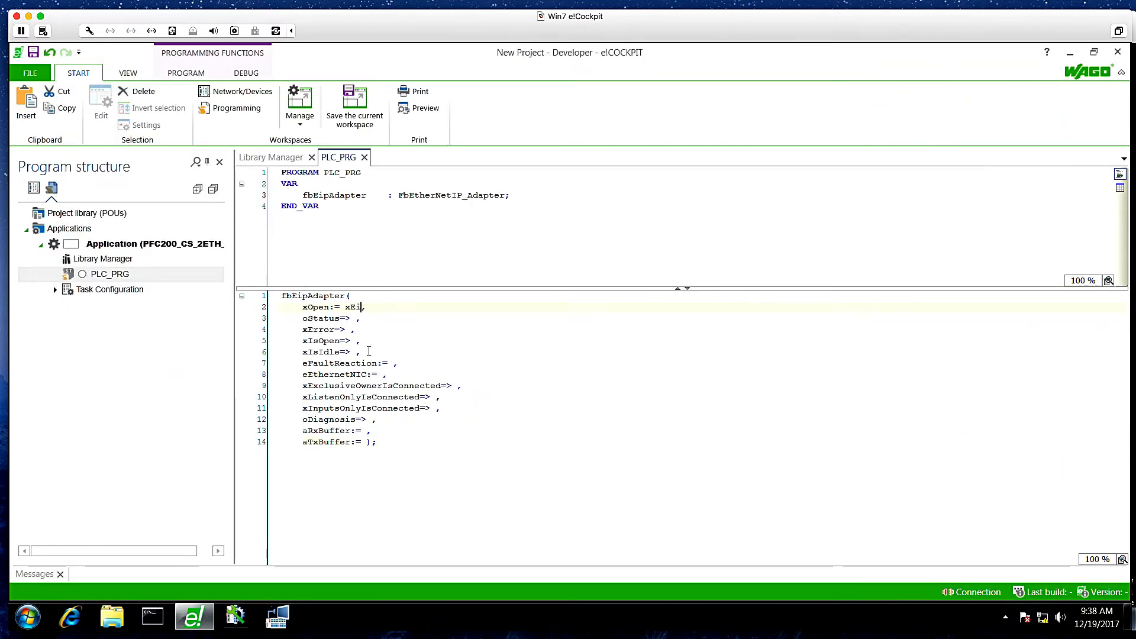
type("pOpen,")
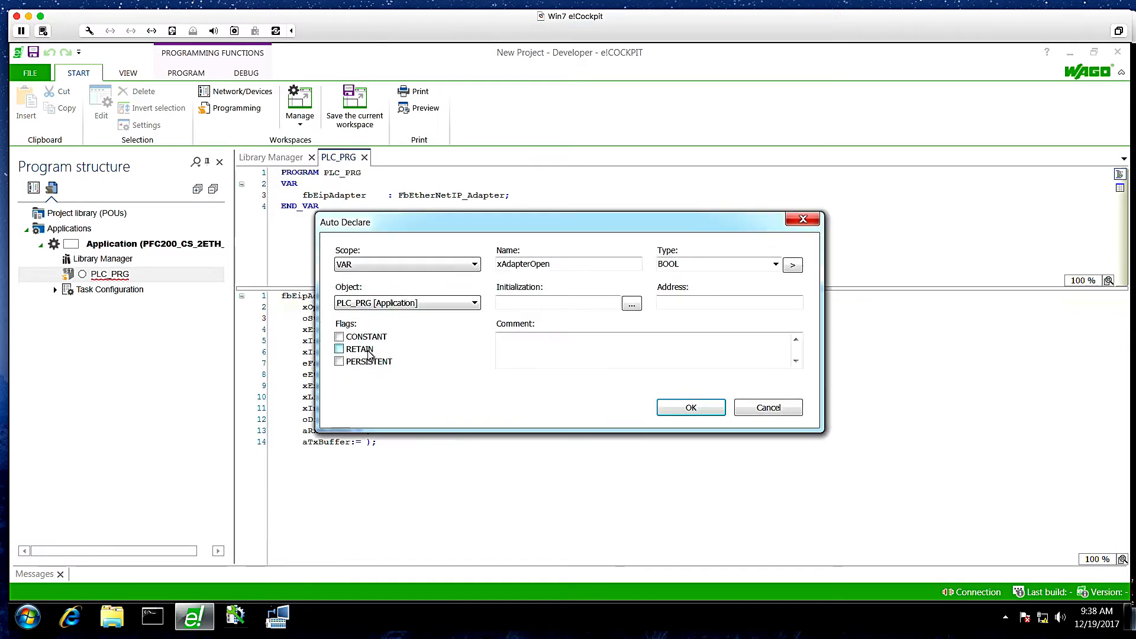
left_click(689, 406)
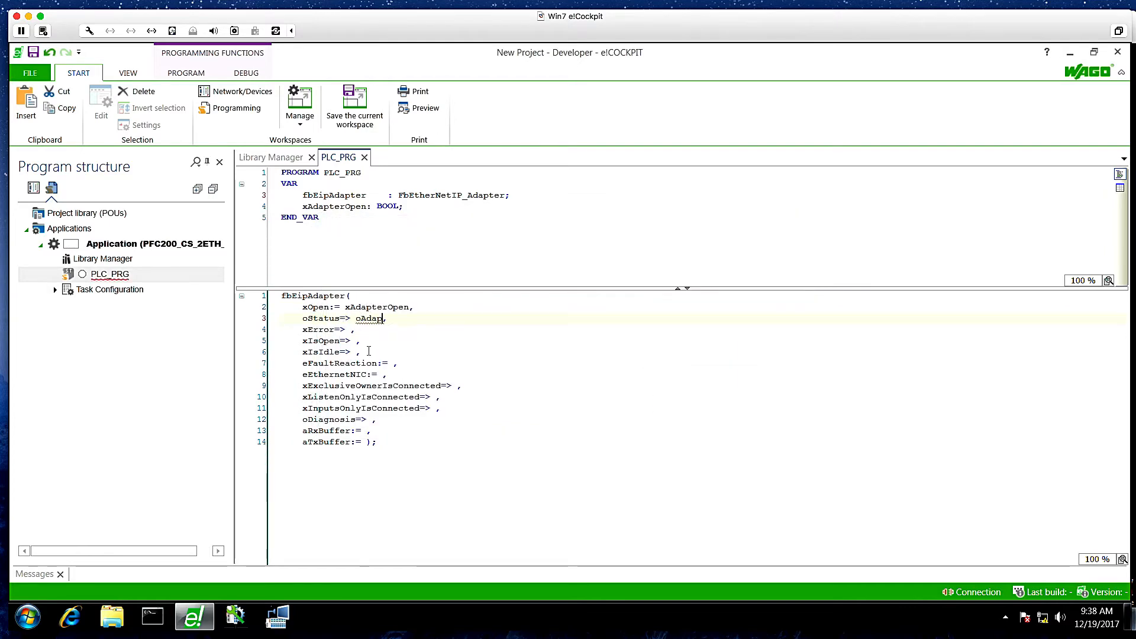
type("terStatus")
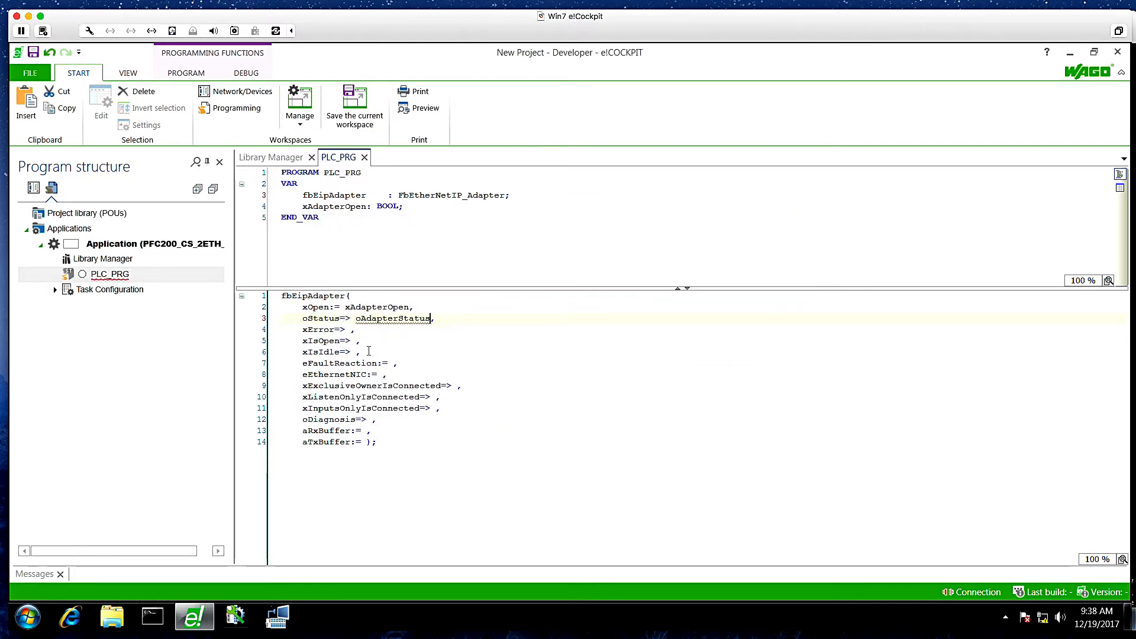
type("xAda")
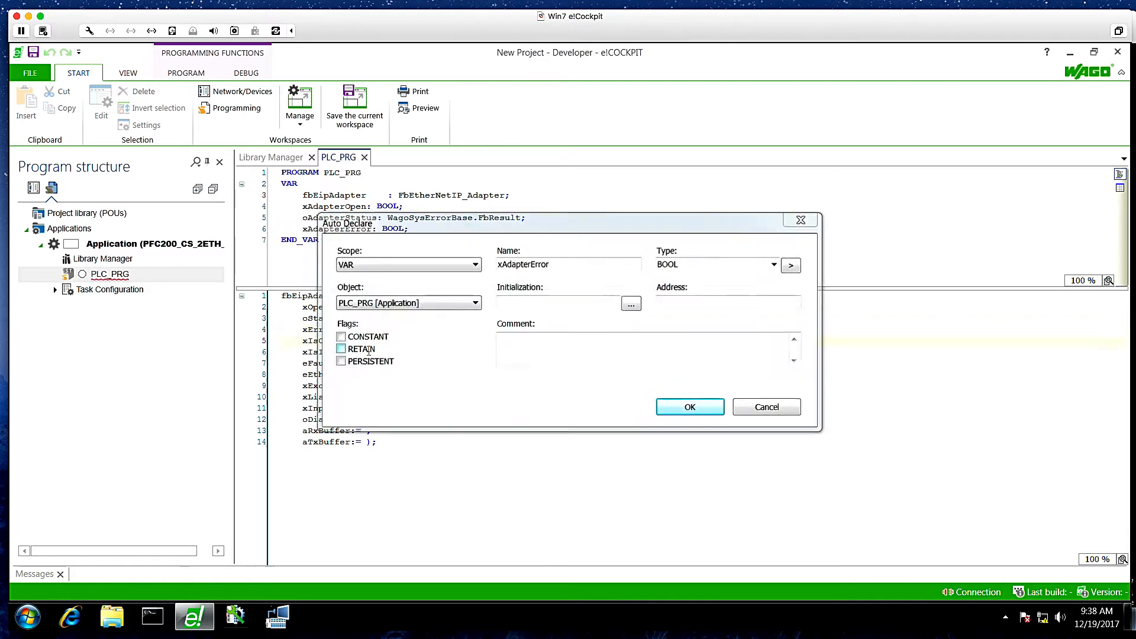
left_click(689, 406)
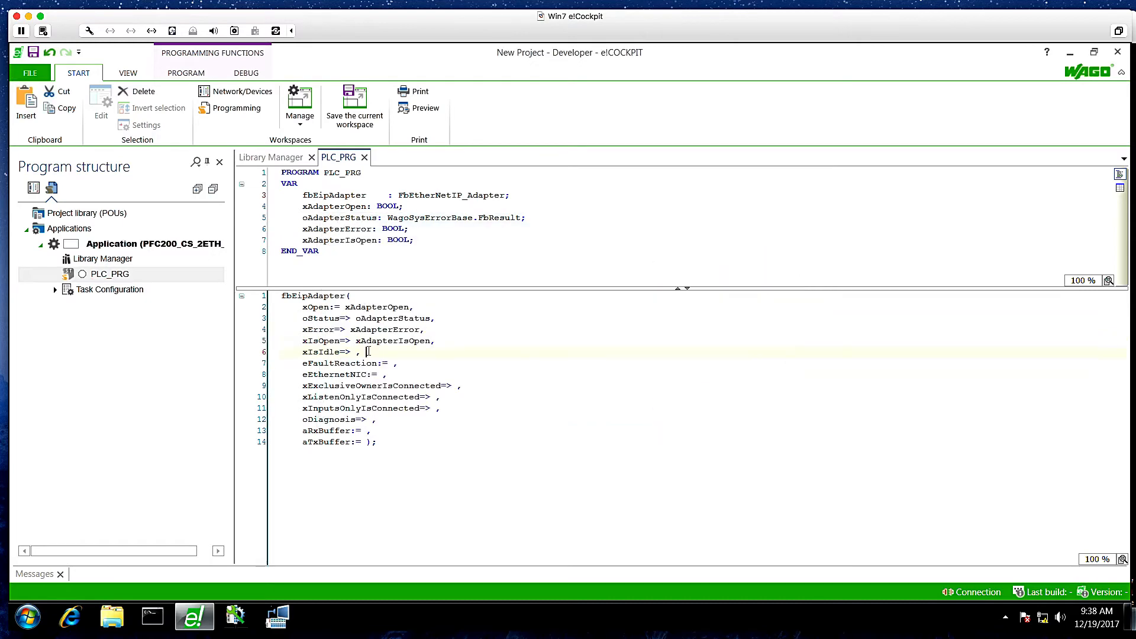
- Bind and auto-declare the eAdapterFaultReac and eAdapterNIC enumeration variables
type("xAdapterIsIdl")
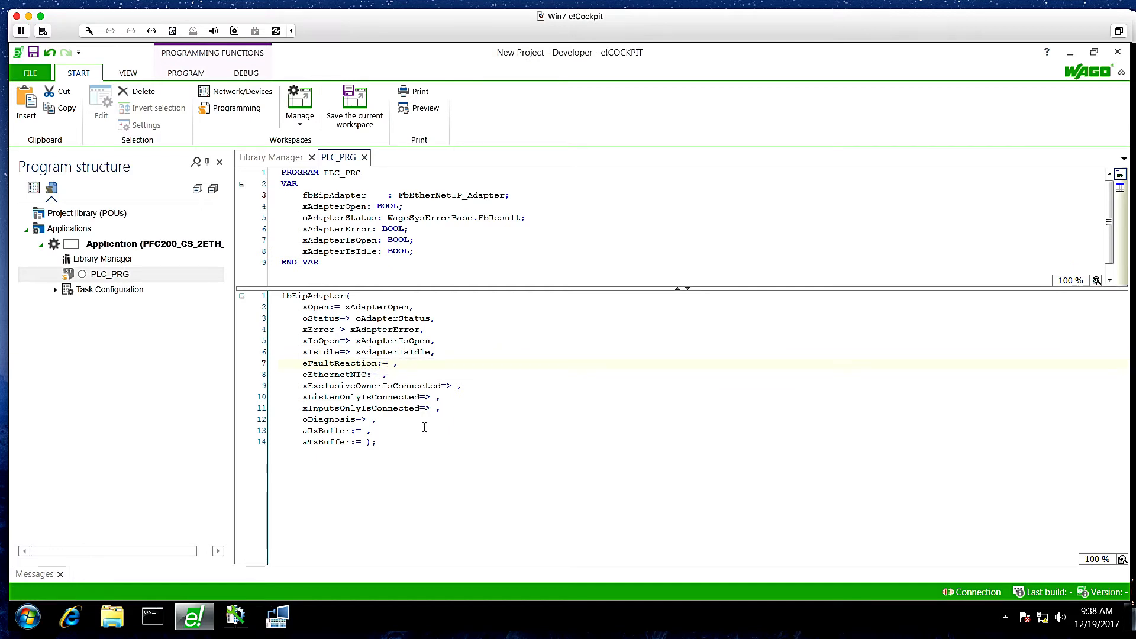
type("eAdapterFaultReac")
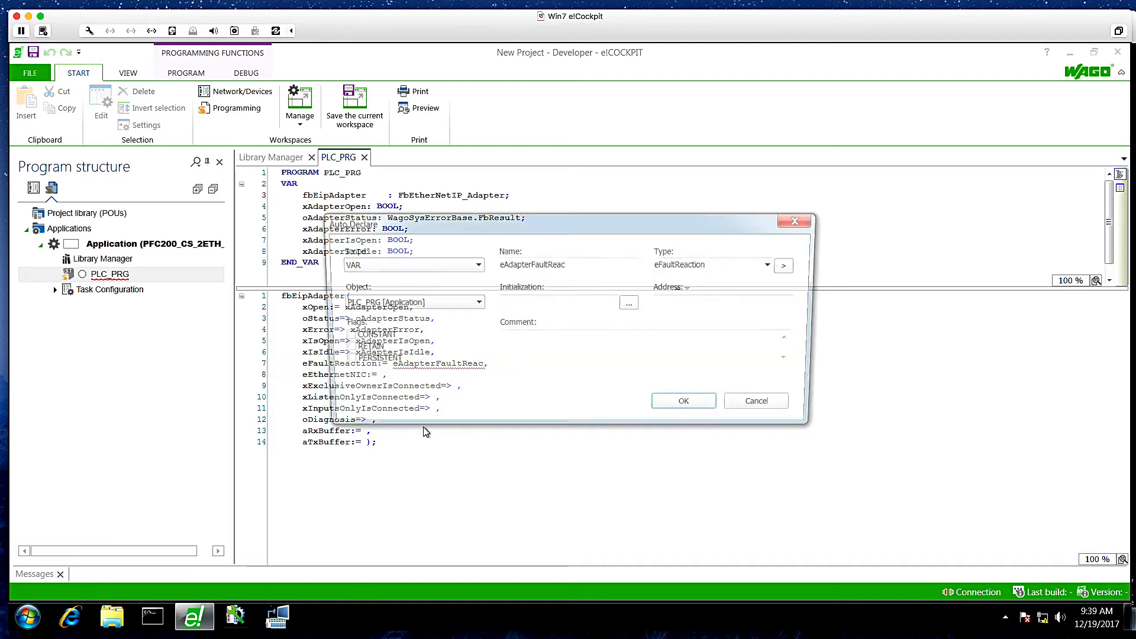
type("0")
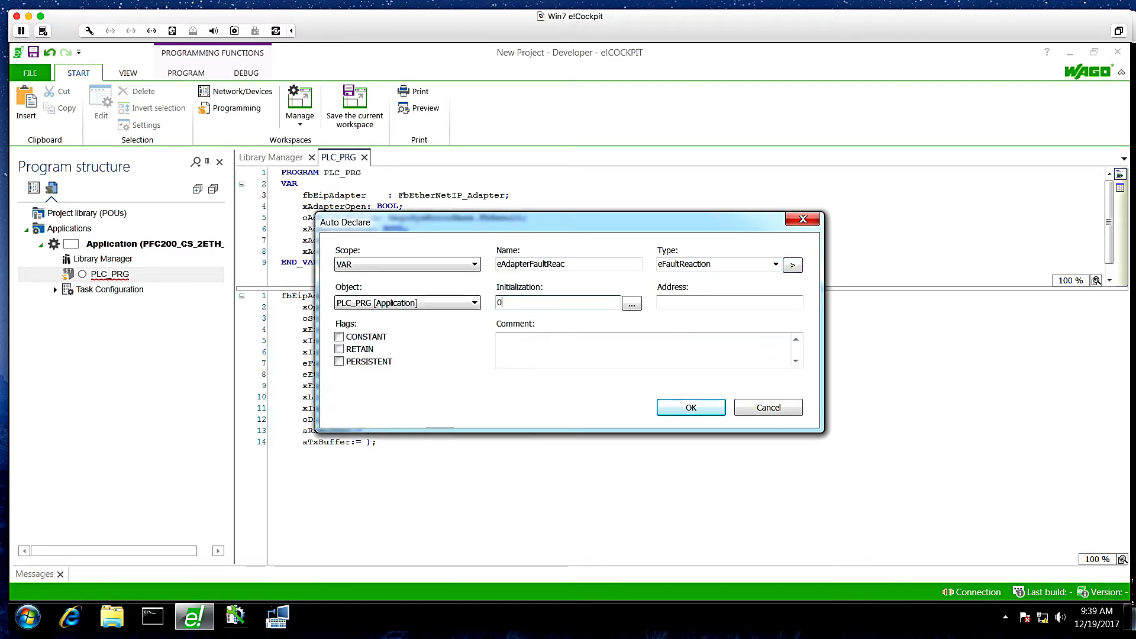
left_click(689, 408)
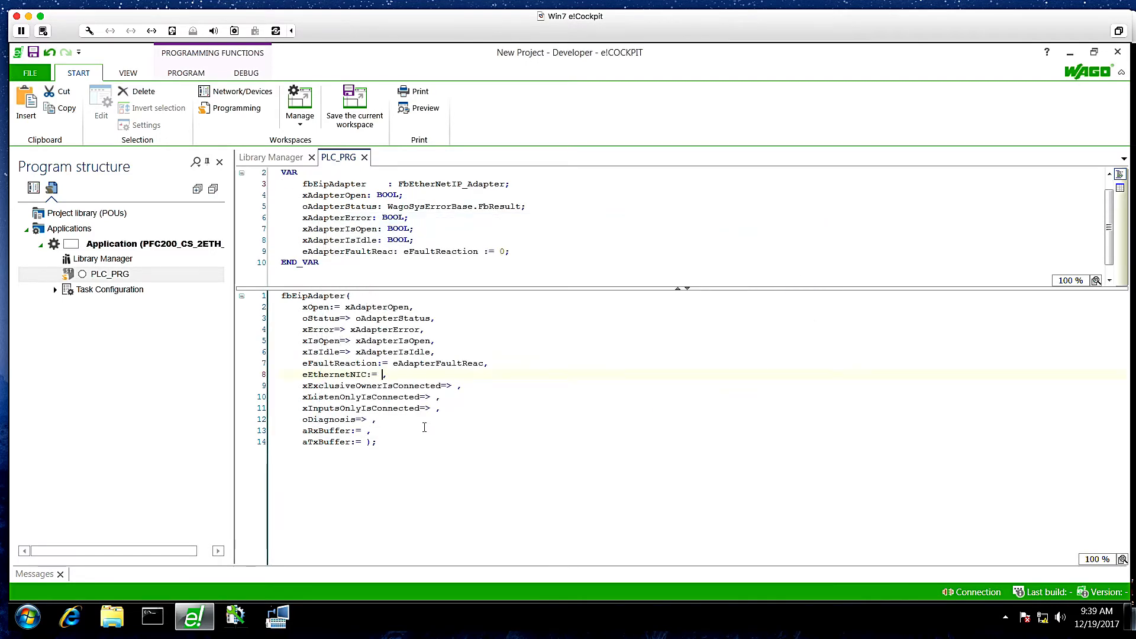
type("eAdapterNIC")
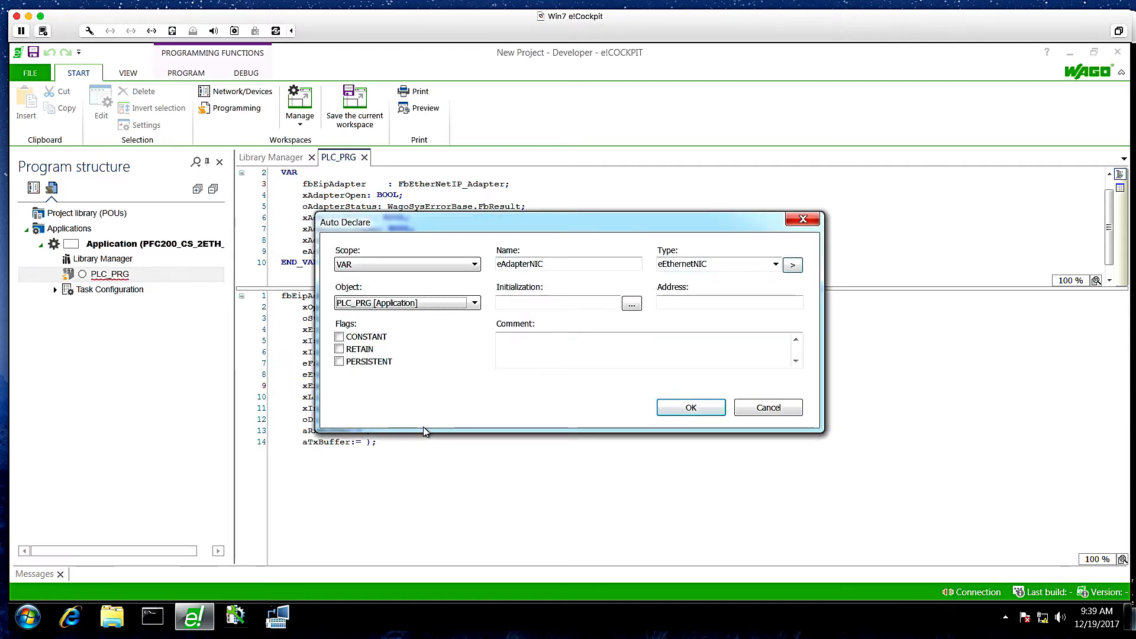
left_click(689, 407)
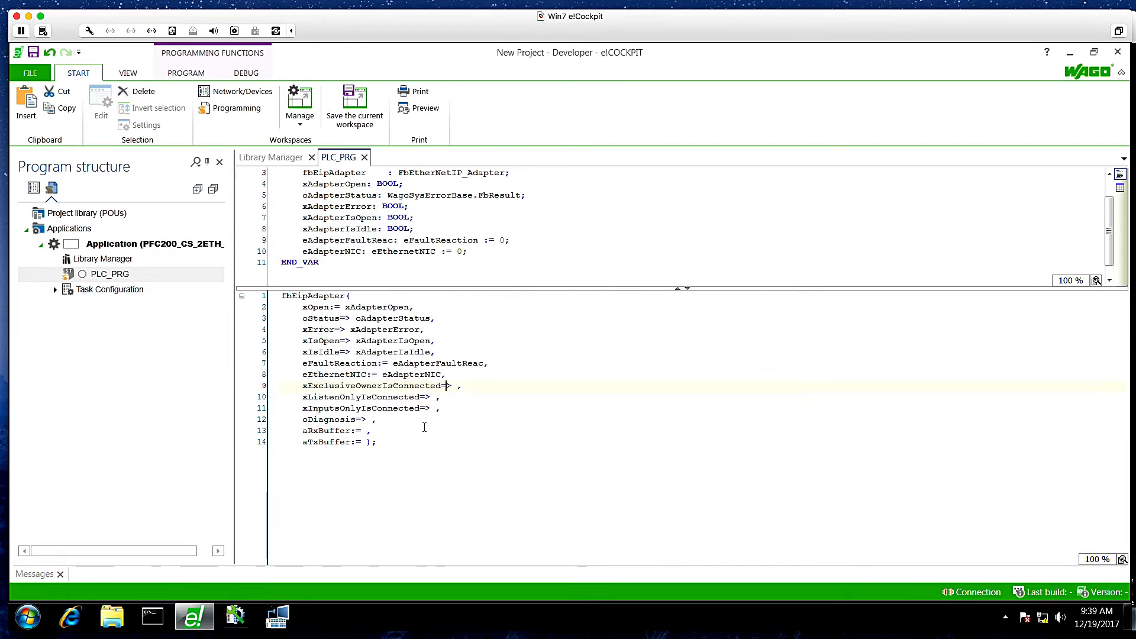
- Bind the remaining BOOL flags and declare aAdapterRxData and aAdapterTxData as ARRAY[0..9] OF BYTE
type("xAdapterExclusiveConn")
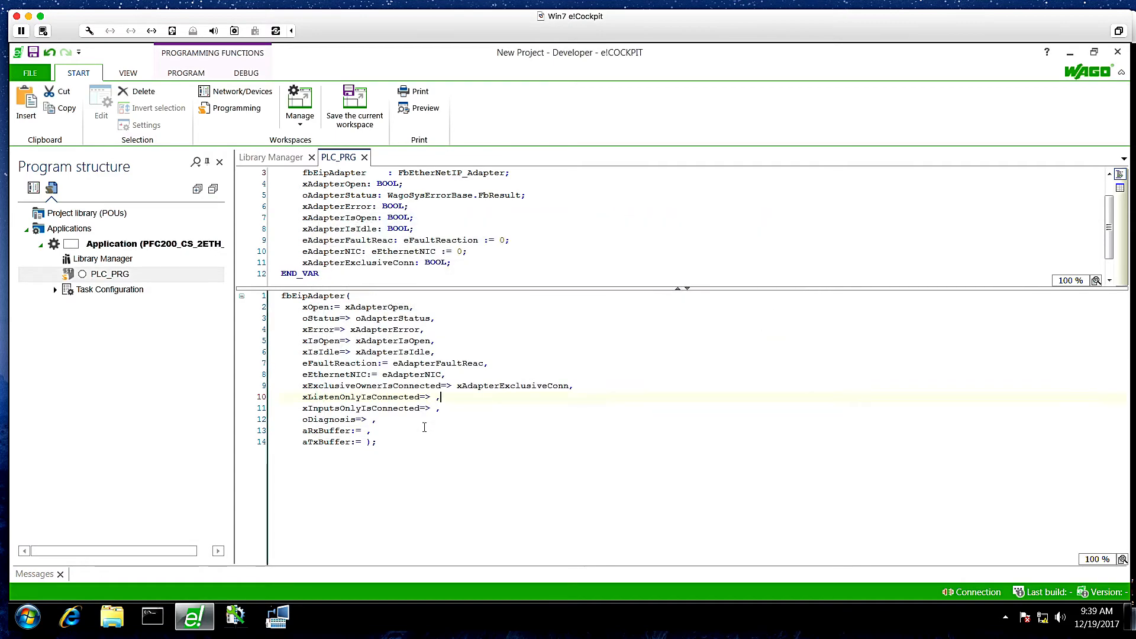
type("xAdapterListenOnlyConn")
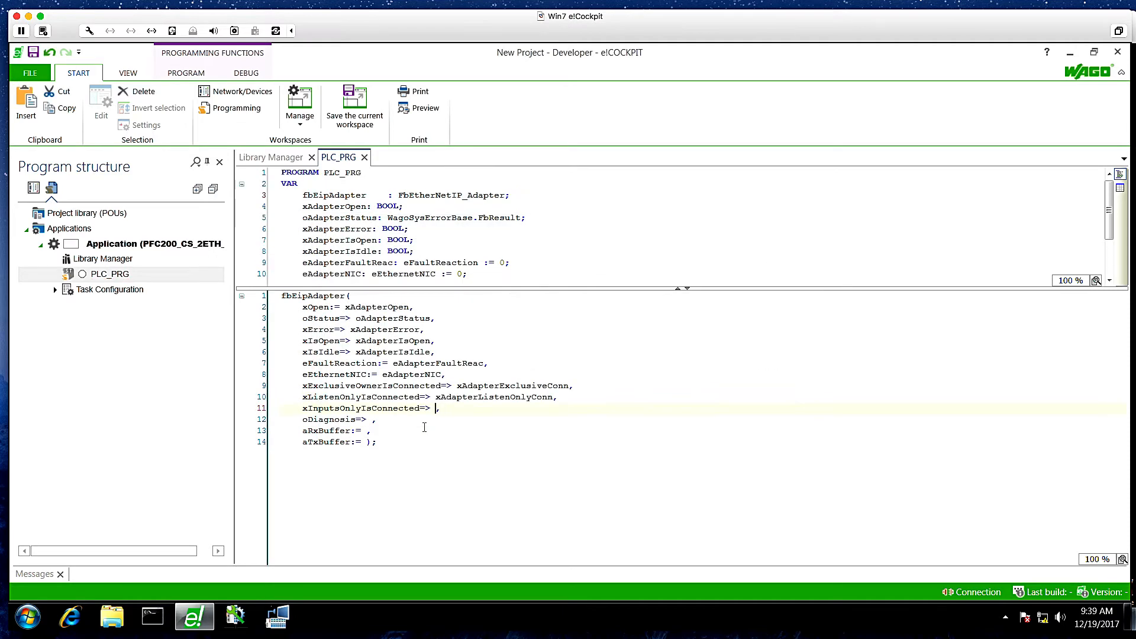
type("xAdapter")
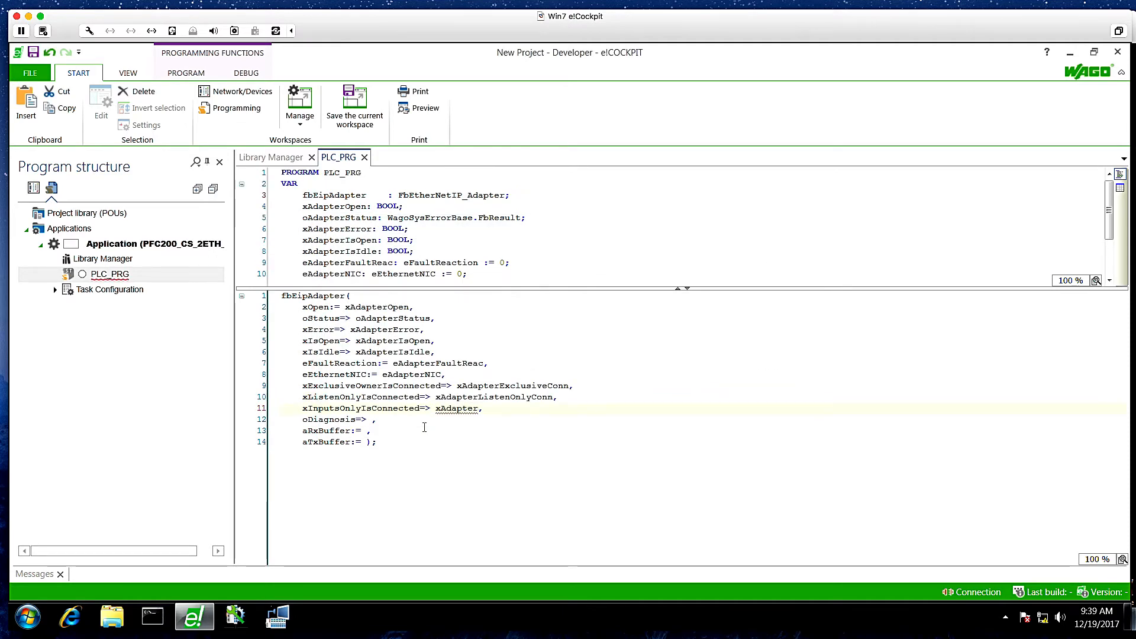
type("InputsOnly")
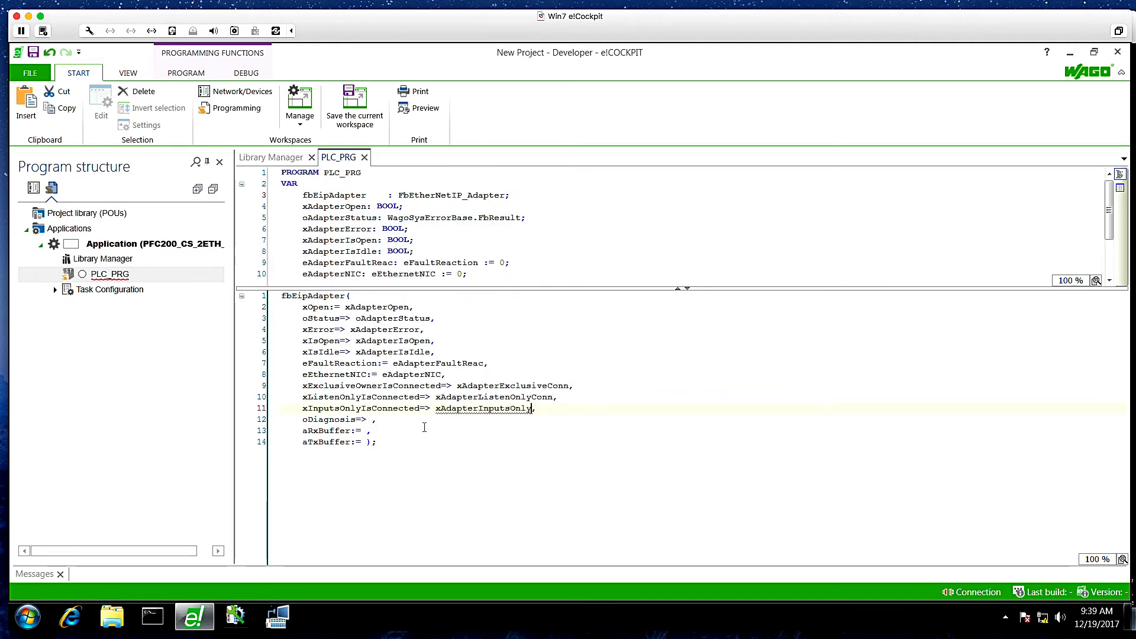
type("onn")
left_click(703, 419)
type("oAdapterDiag")
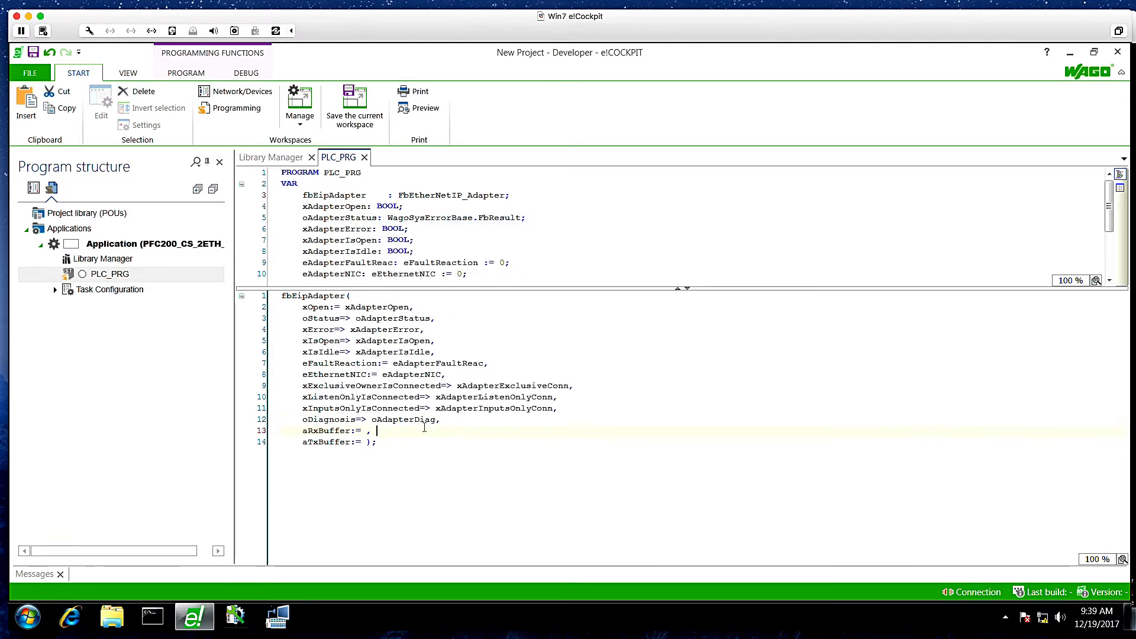
type("a")
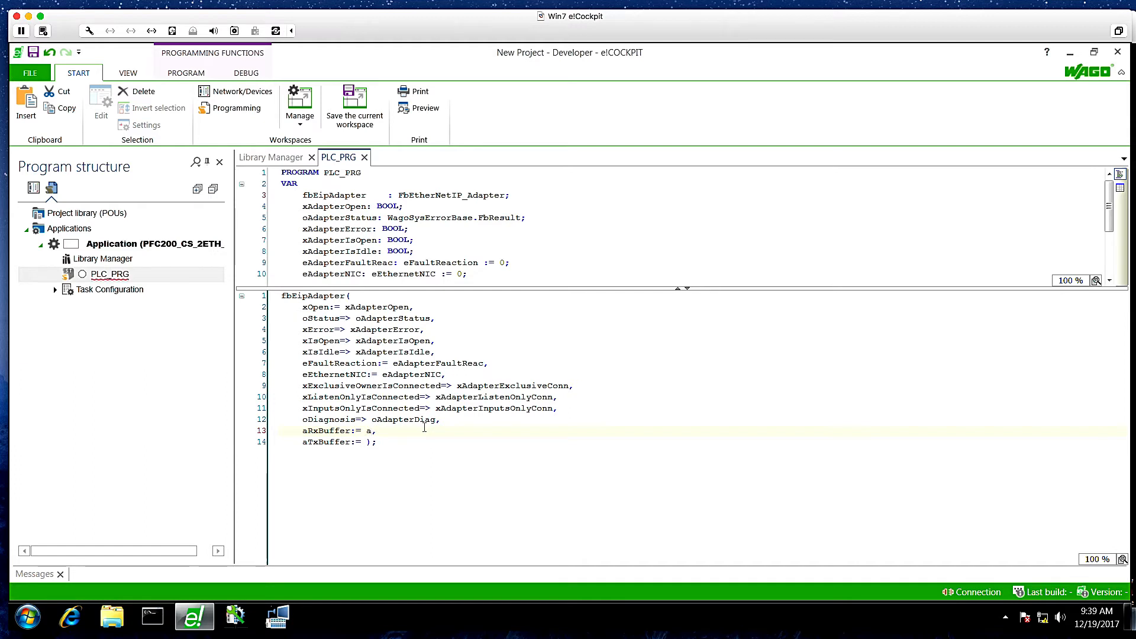
type("AdapterRxData")
type("ARRAY[0..9] OF B")
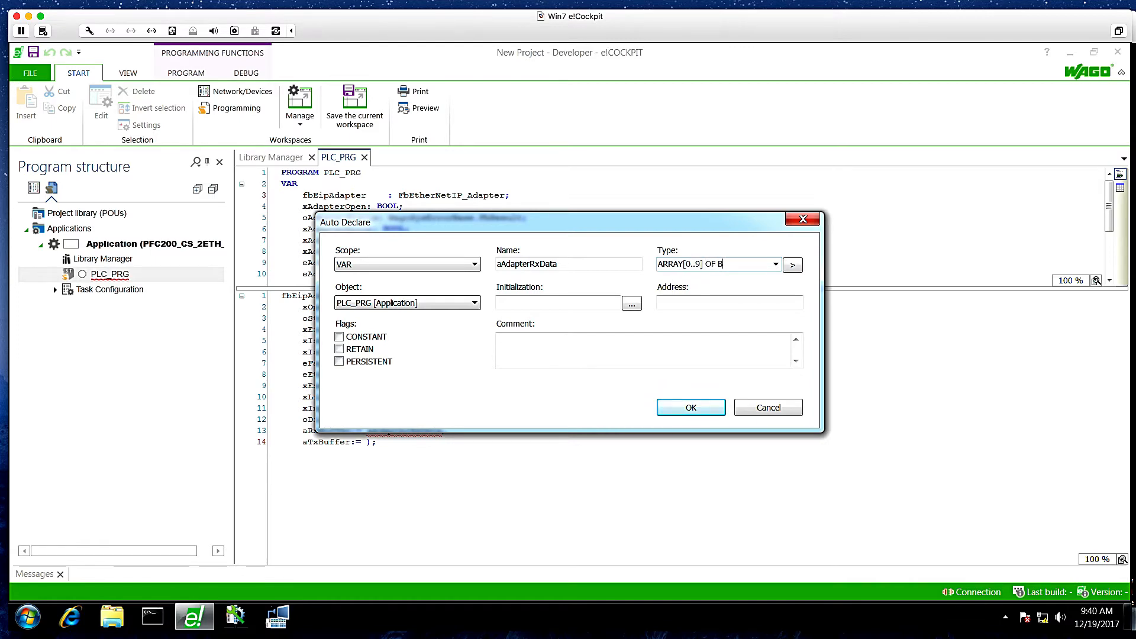
left_click(689, 406)
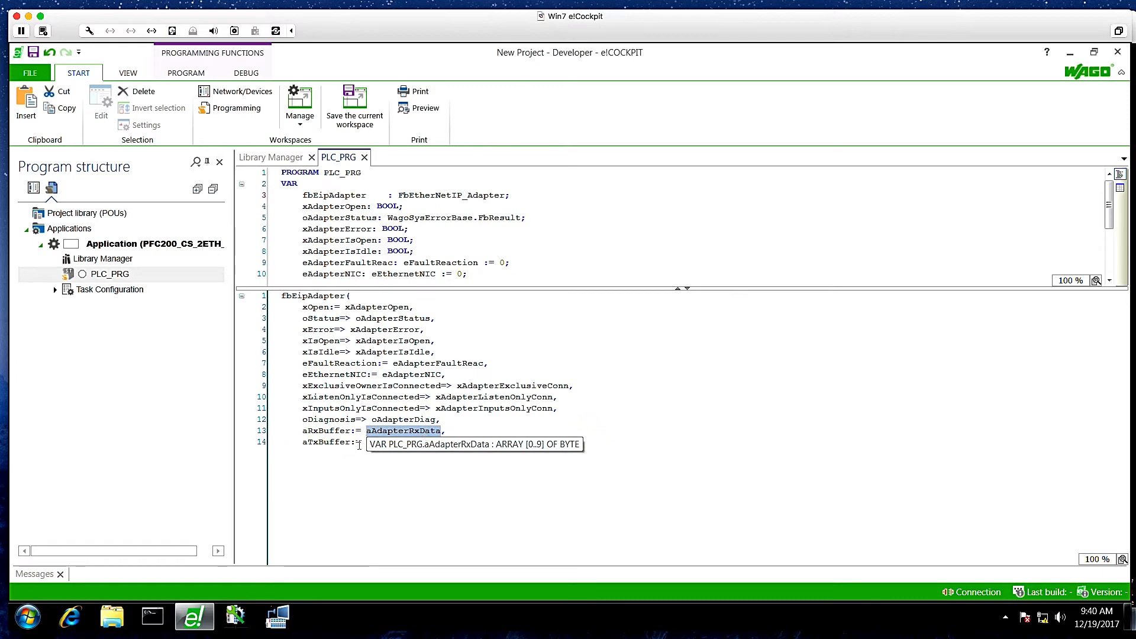
type("aAdapterRxData);")
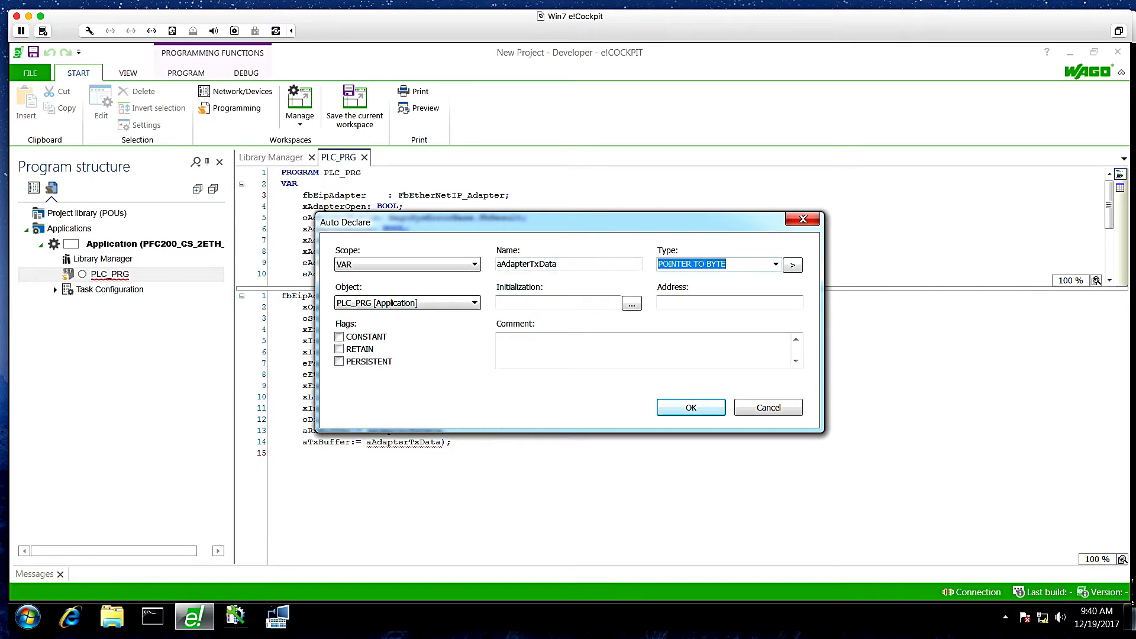
type("ARRAY[0..9]")
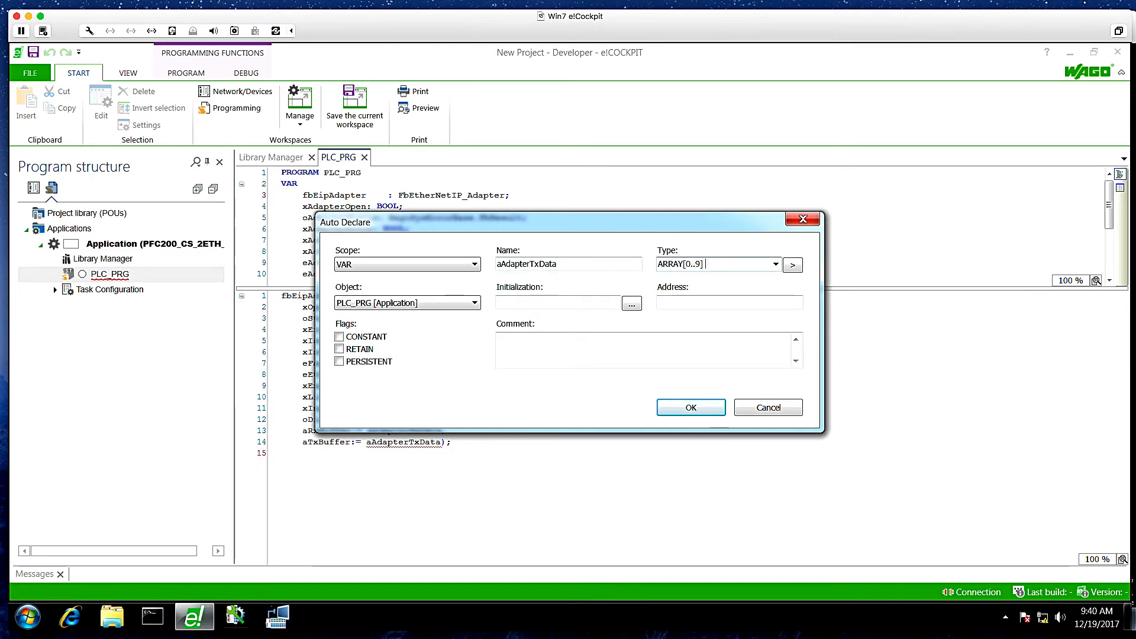
left_click(688, 408)
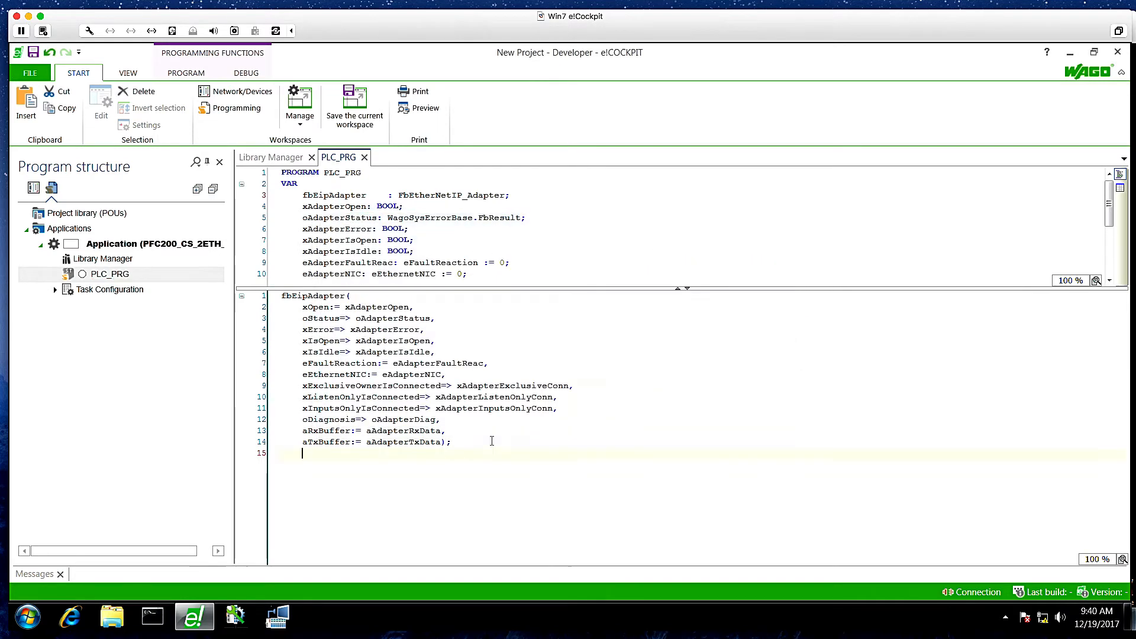
- Log in to the PFC200, creating the application on the device and downloading it
left_click(34, 105)
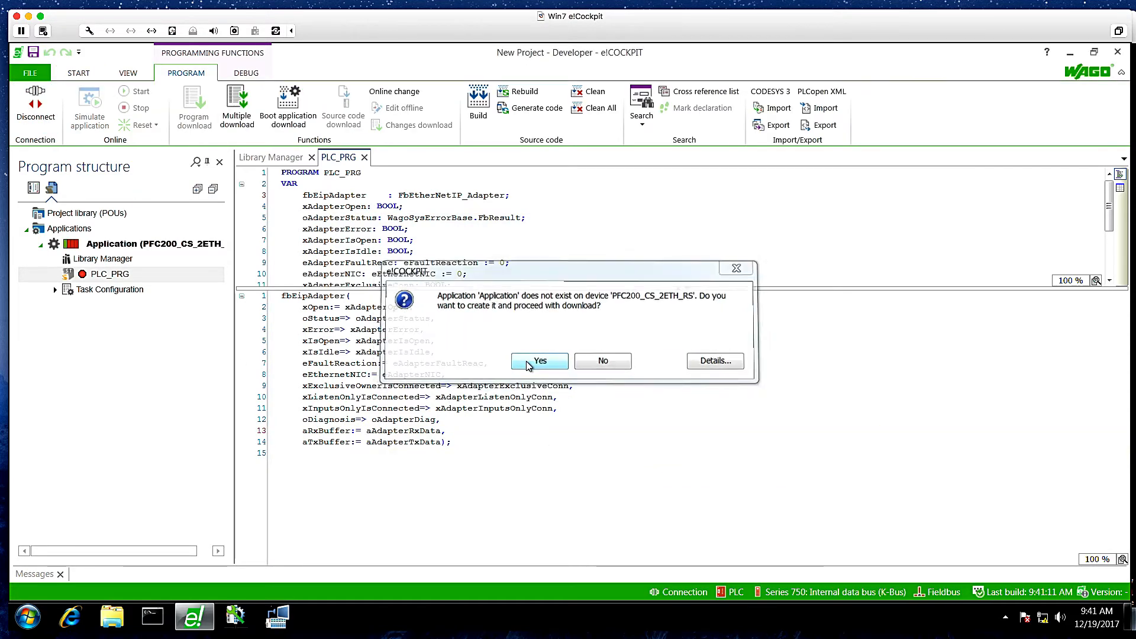
left_click(539, 361)
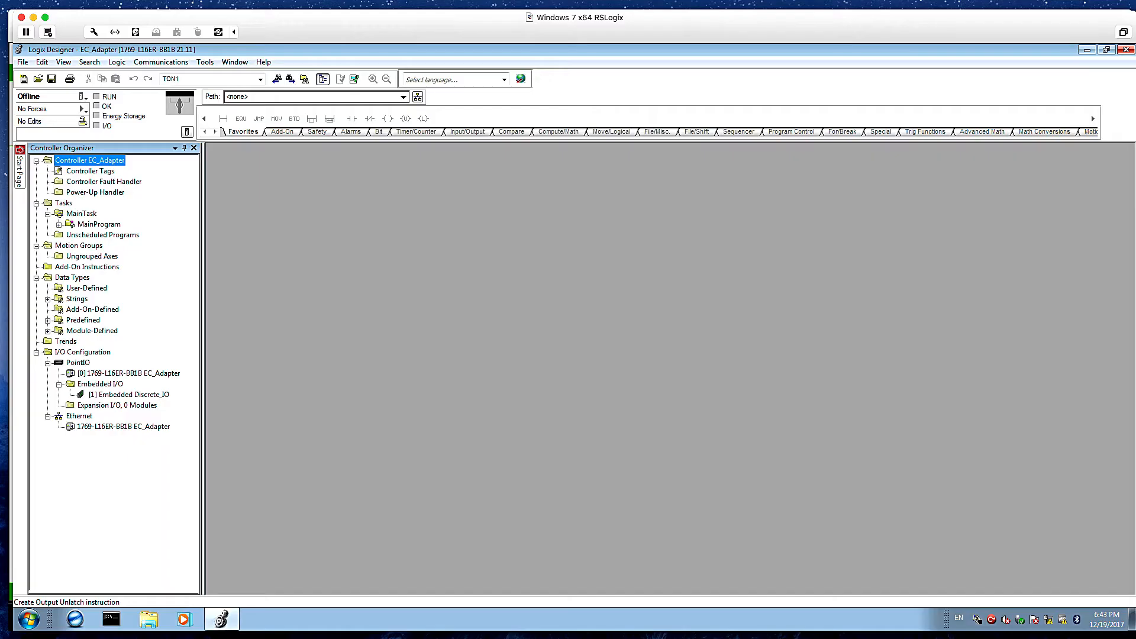
- Launch the EDS Hardware Installation Tool from Tools and choose to register an EDS file
left_click(205, 62)
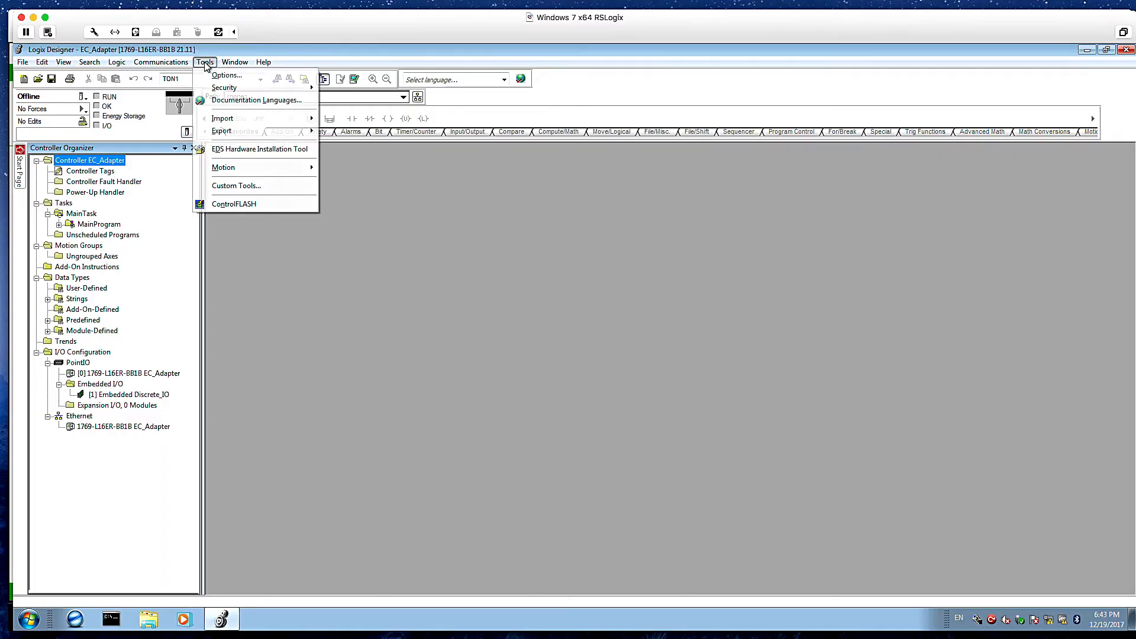
left_click(260, 149)
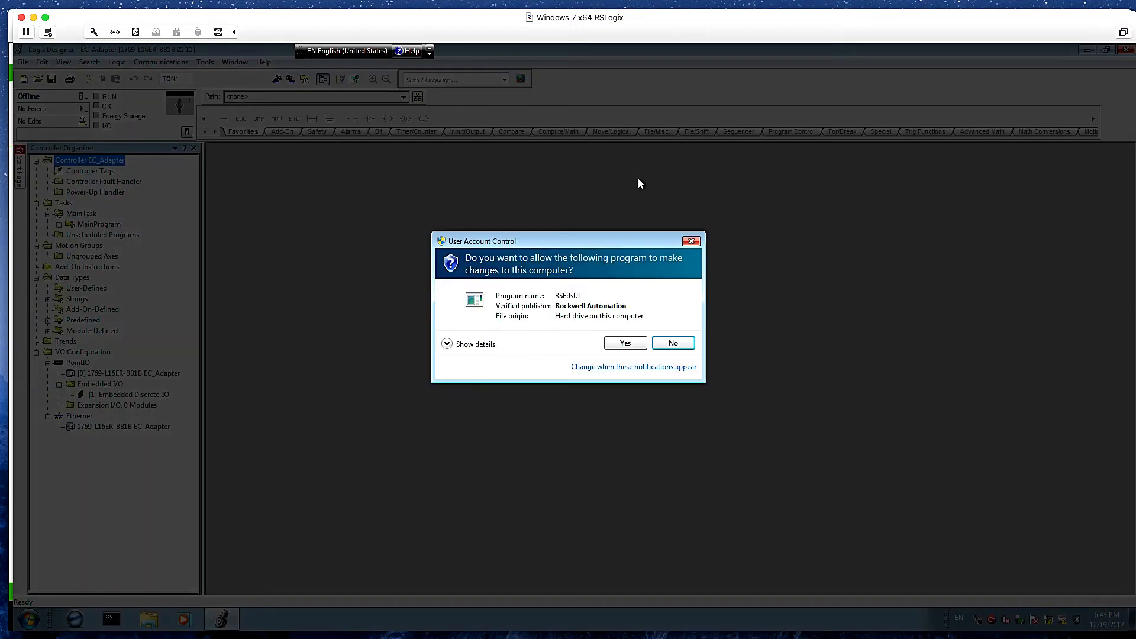
left_click(624, 343)
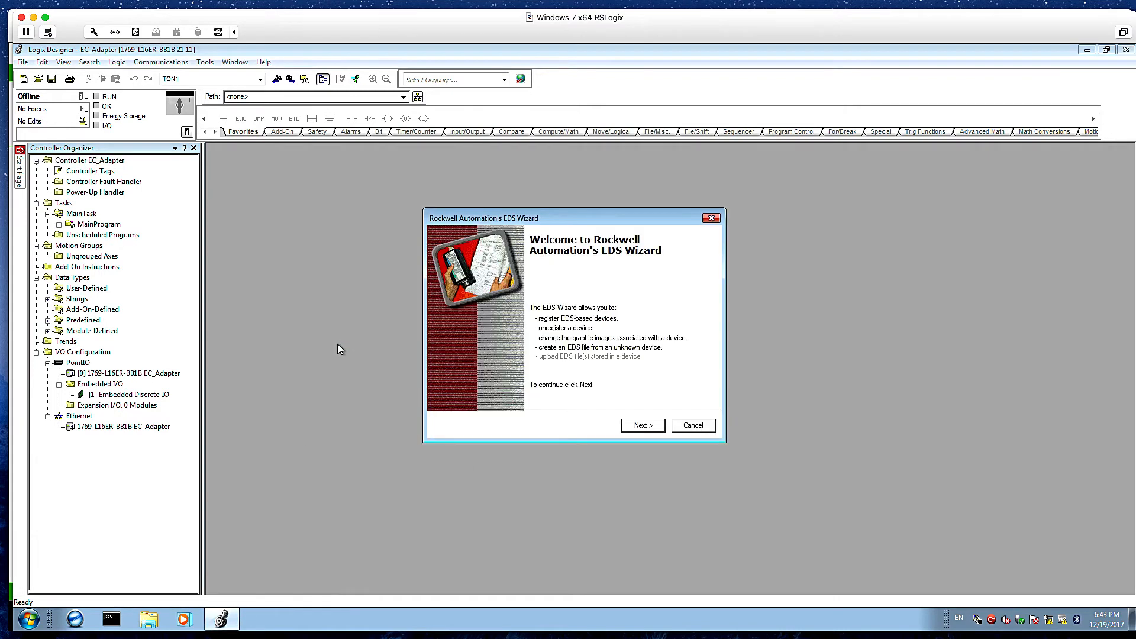
left_click(640, 425)
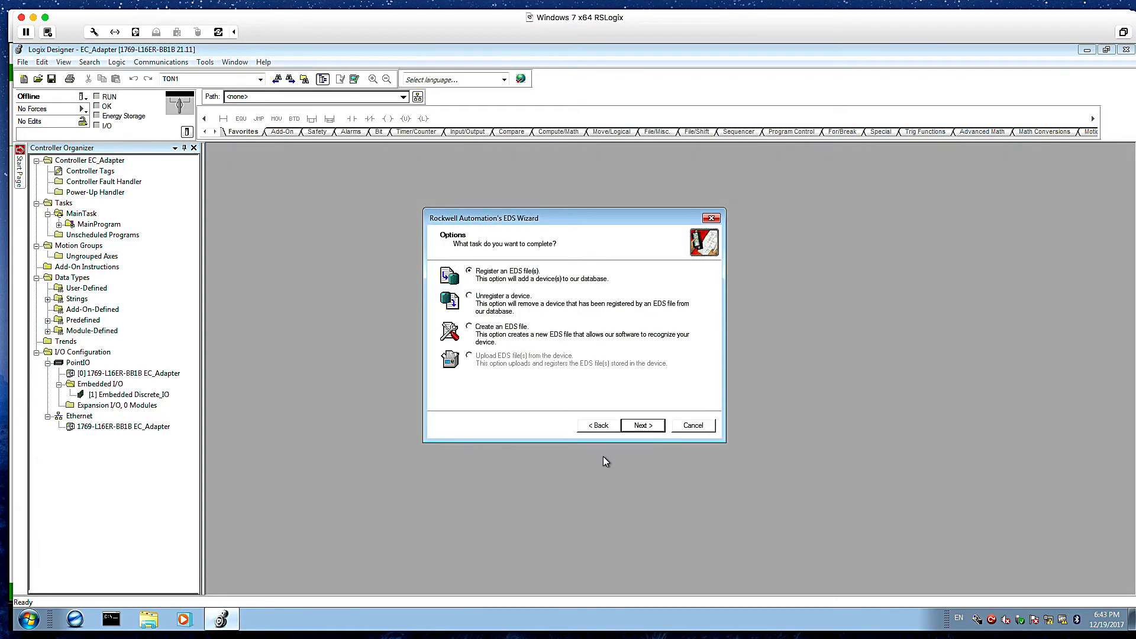
left_click(641, 425)
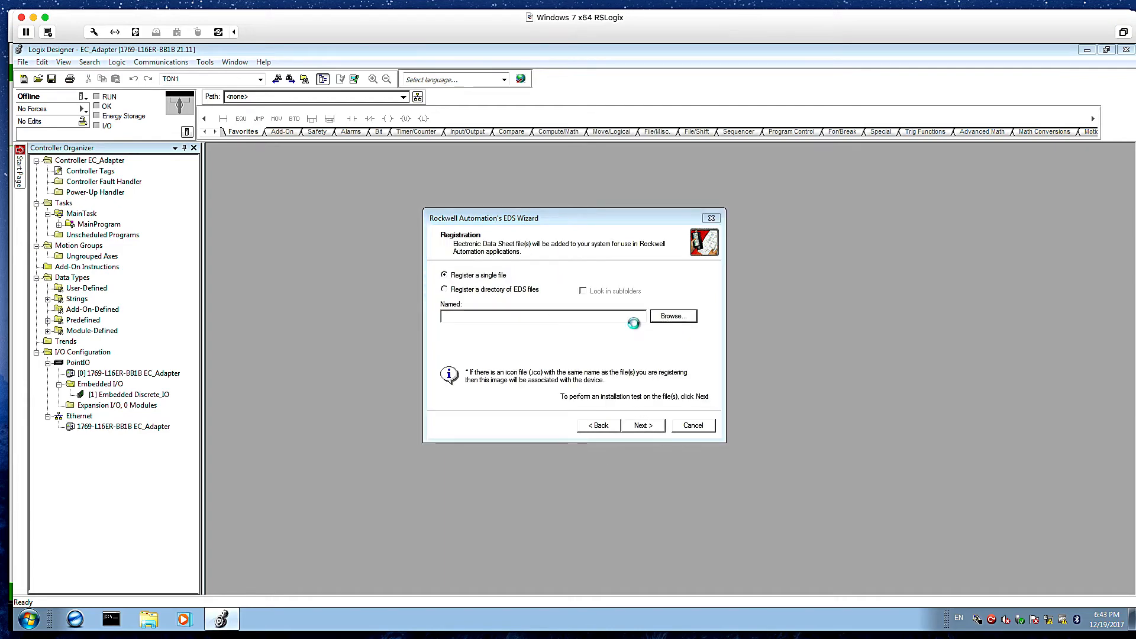
- Register WagoAppEtherNetIP_Adapter.eds, run its installation test and finish the wizard
left_click(672, 315)
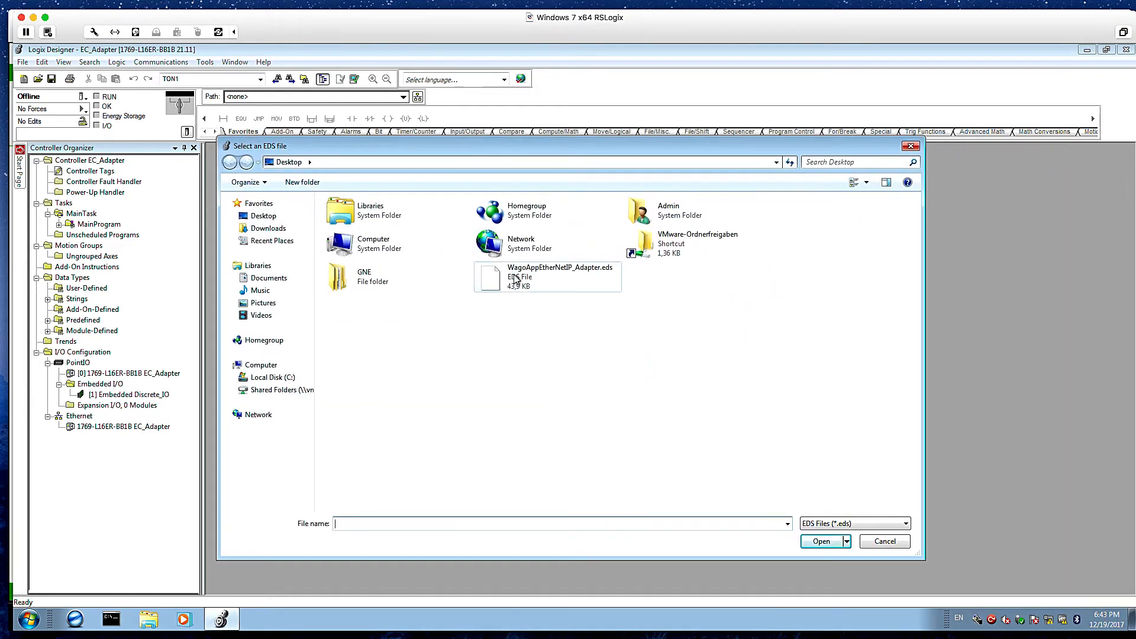
left_click(822, 541)
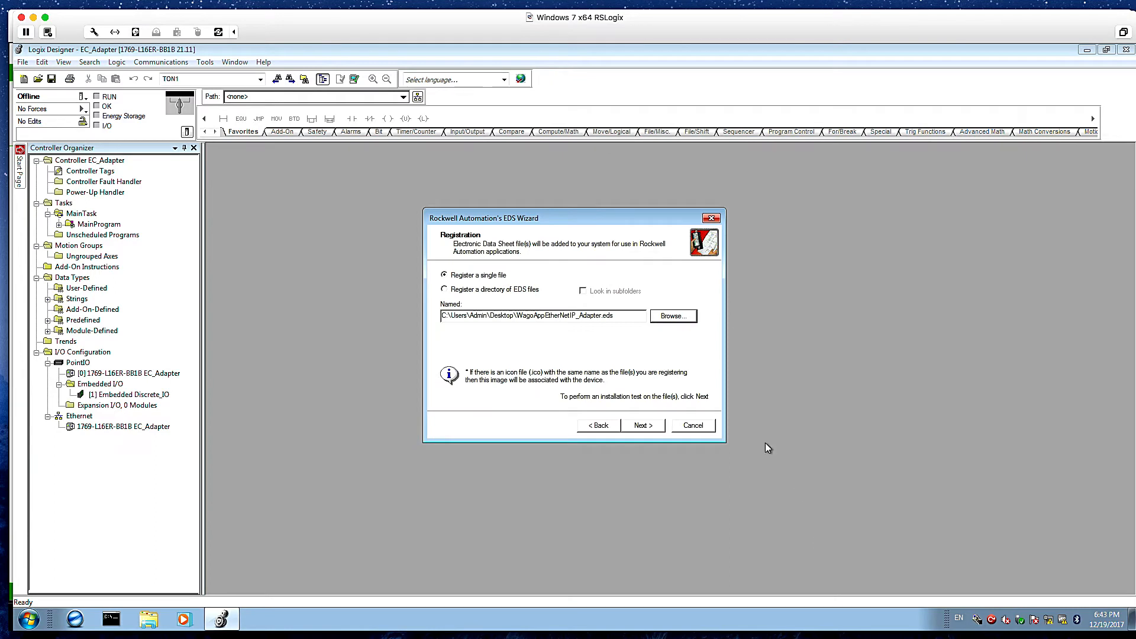
left_click(641, 425)
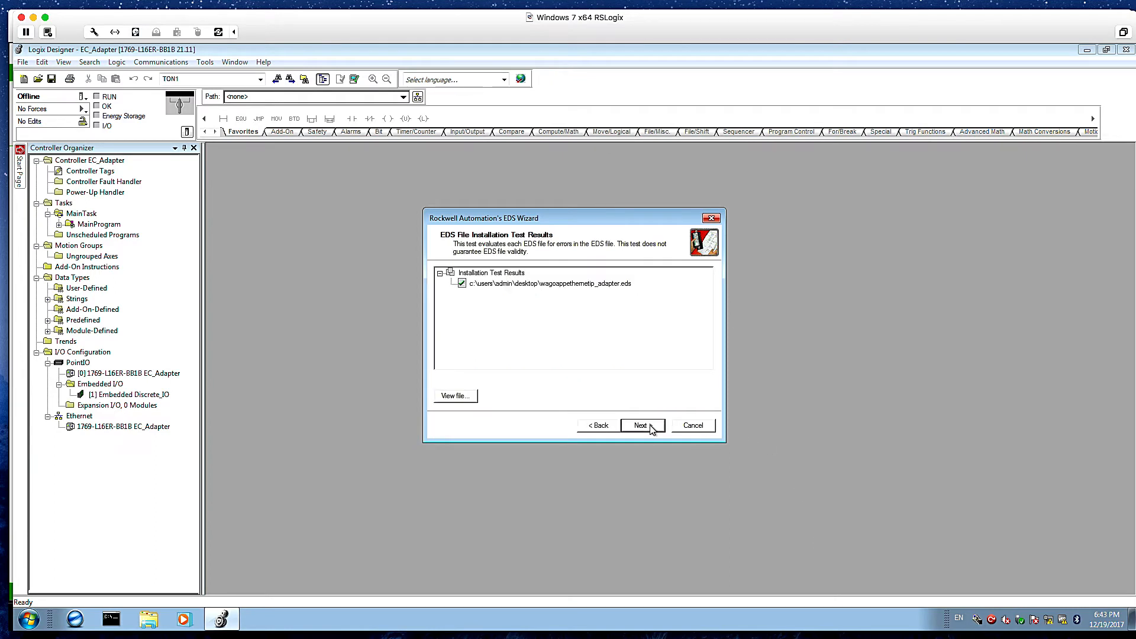
left_click(640, 425)
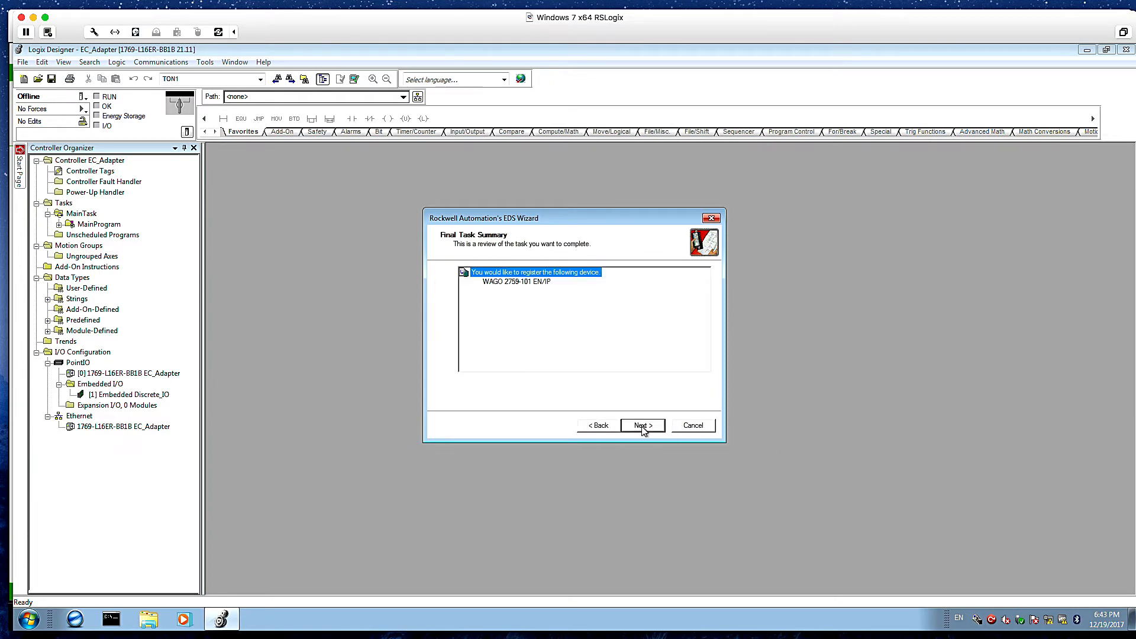
left_click(641, 425)
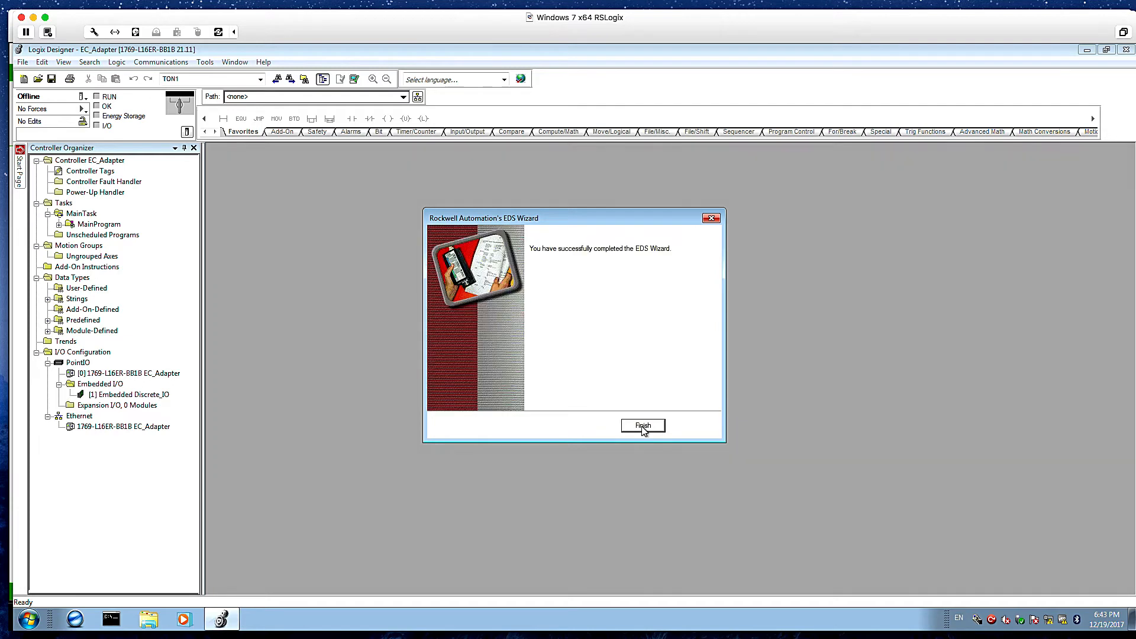
left_click(642, 425)
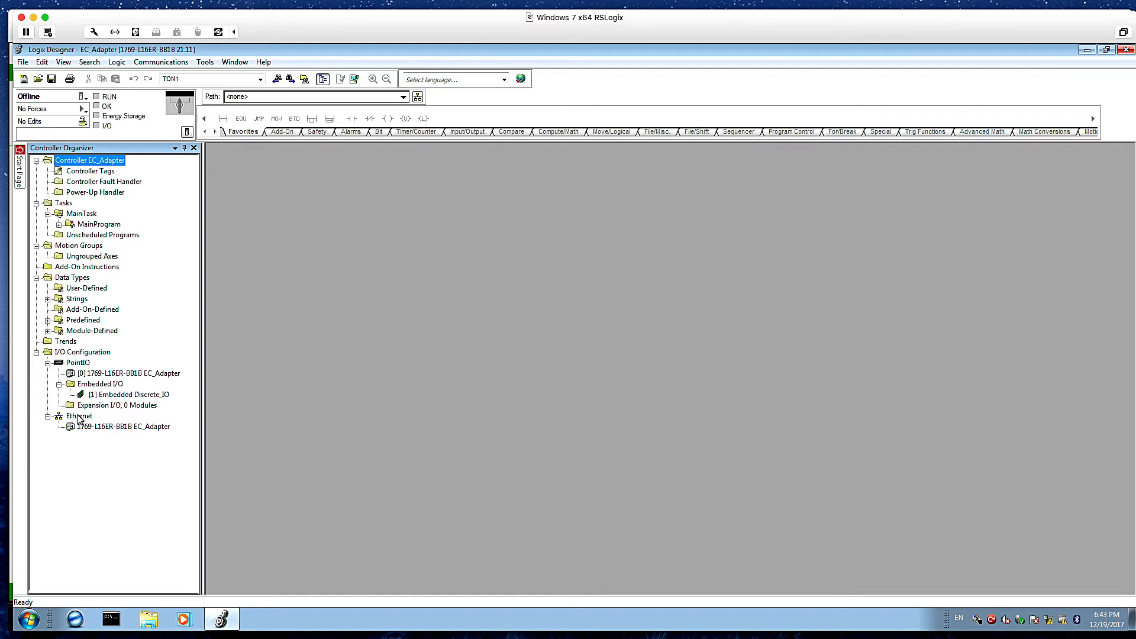
- Create a new WAGO adapter module under Ethernet named WAGO_PFC at 10.6.10.17
left_click(79, 415)
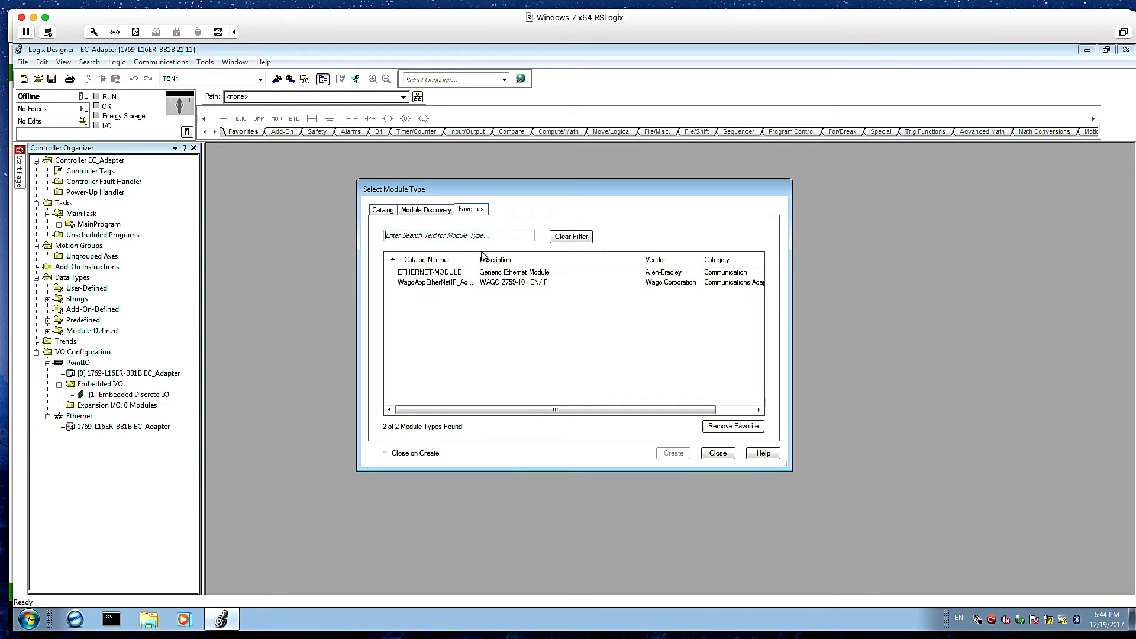
type("W")
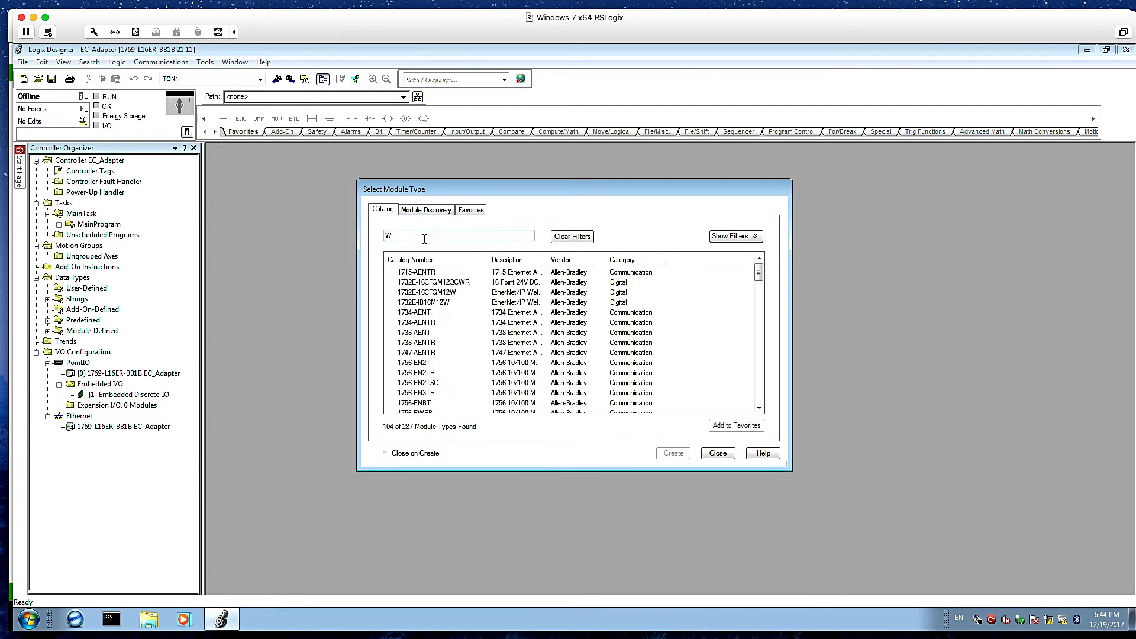
type("ago")
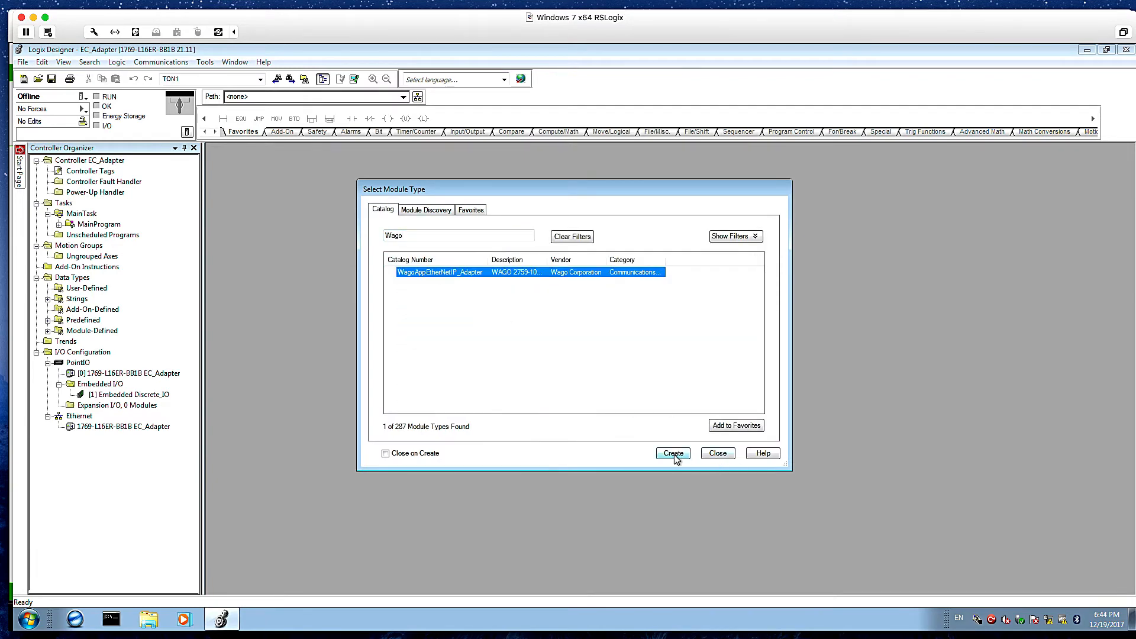
left_click(673, 453)
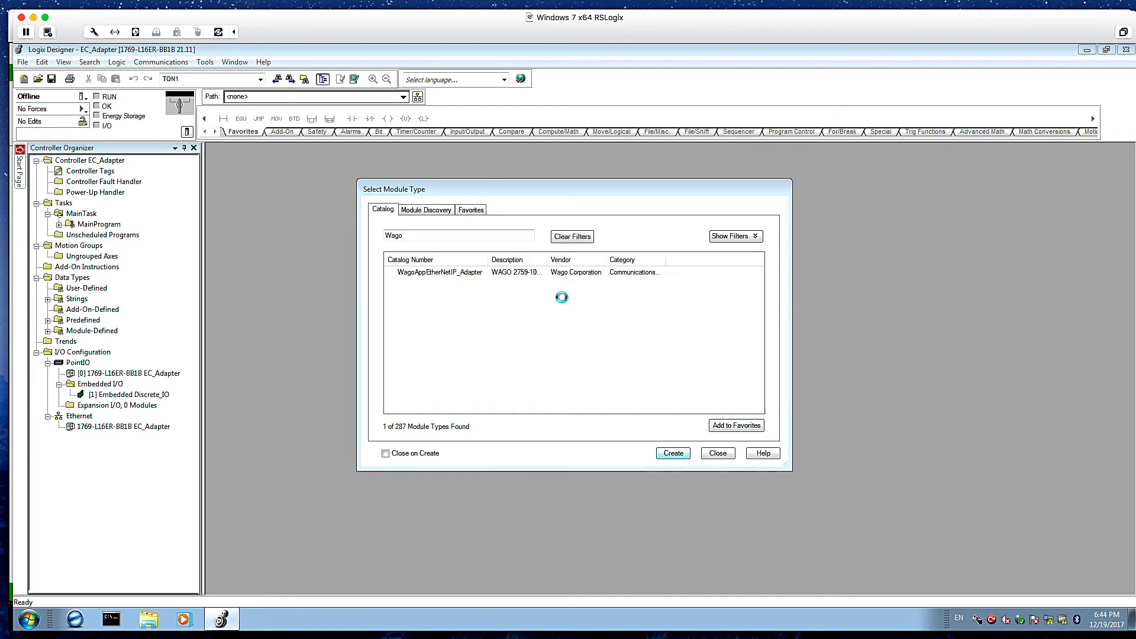
left_click(673, 454)
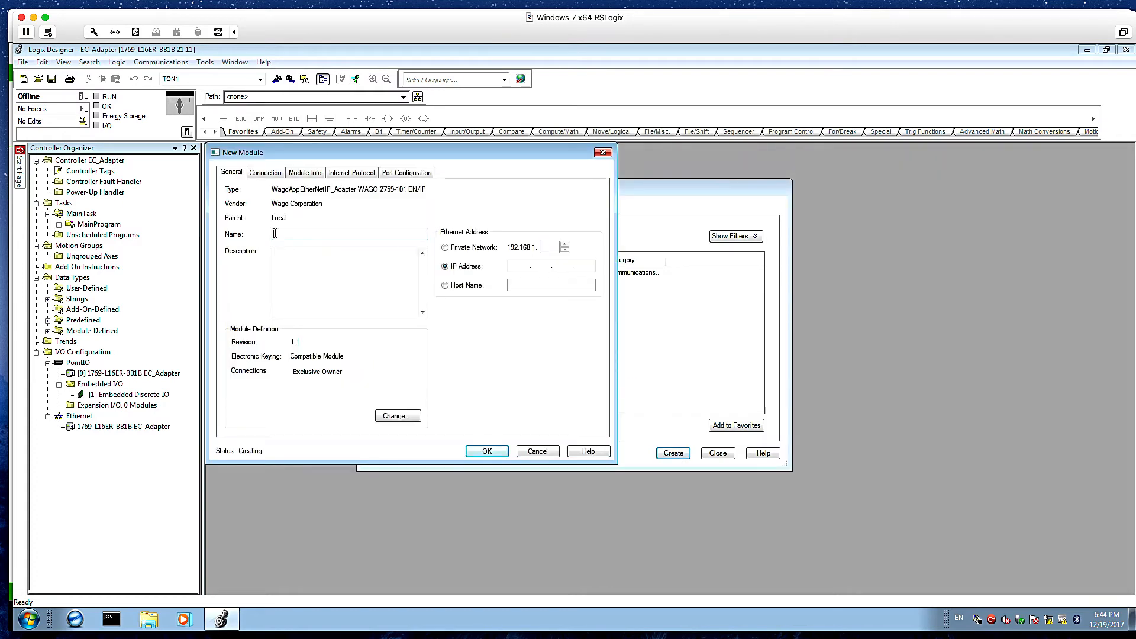
type("WAGO_PFC")
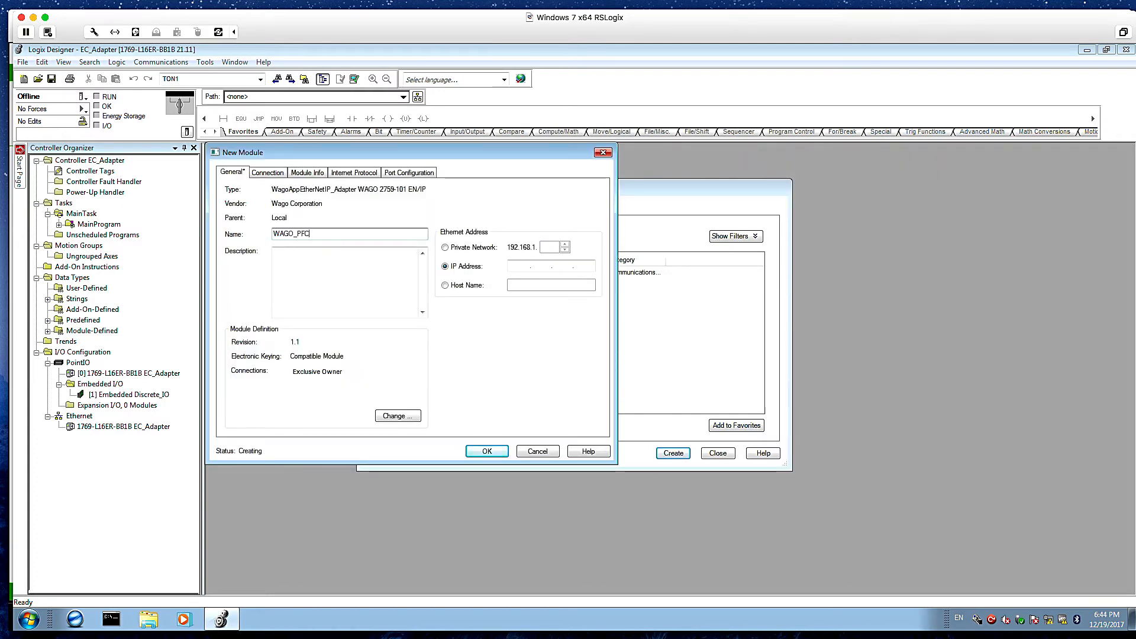
type("10.6.10.17")
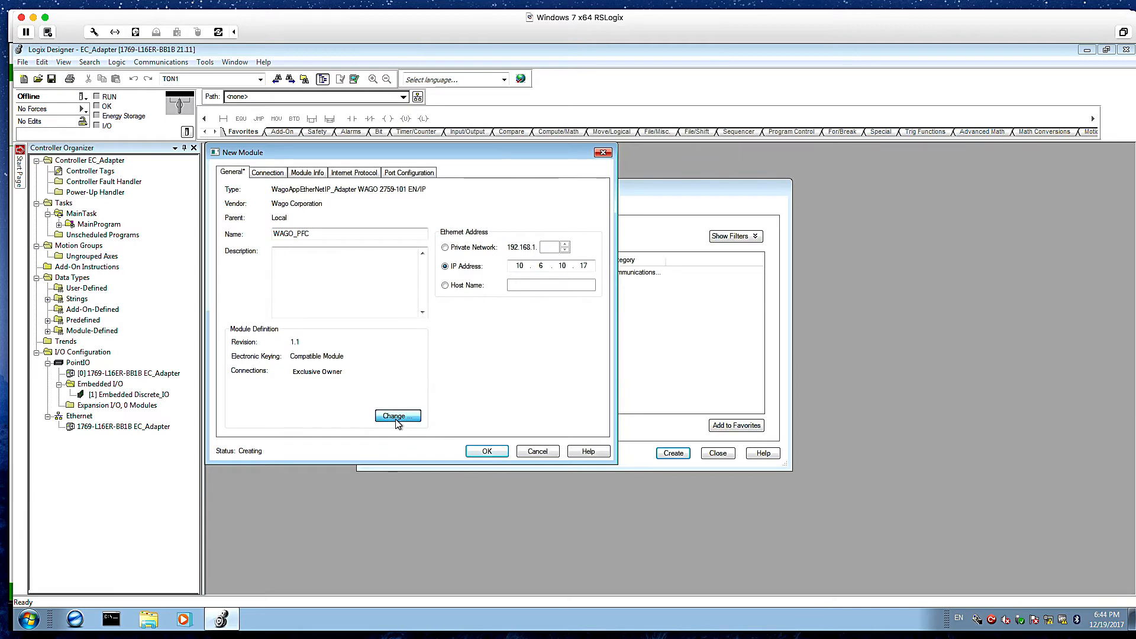
- Change the module definition to 10 input and 10 output SINT bytes and close the catalog
left_click(398, 415)
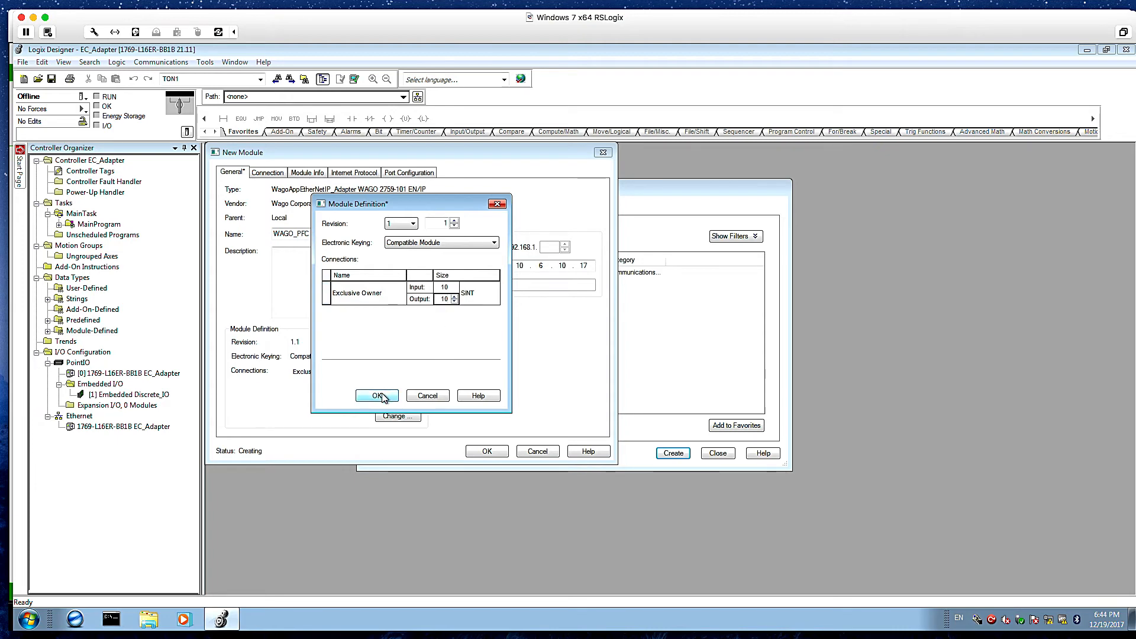
left_click(376, 395)
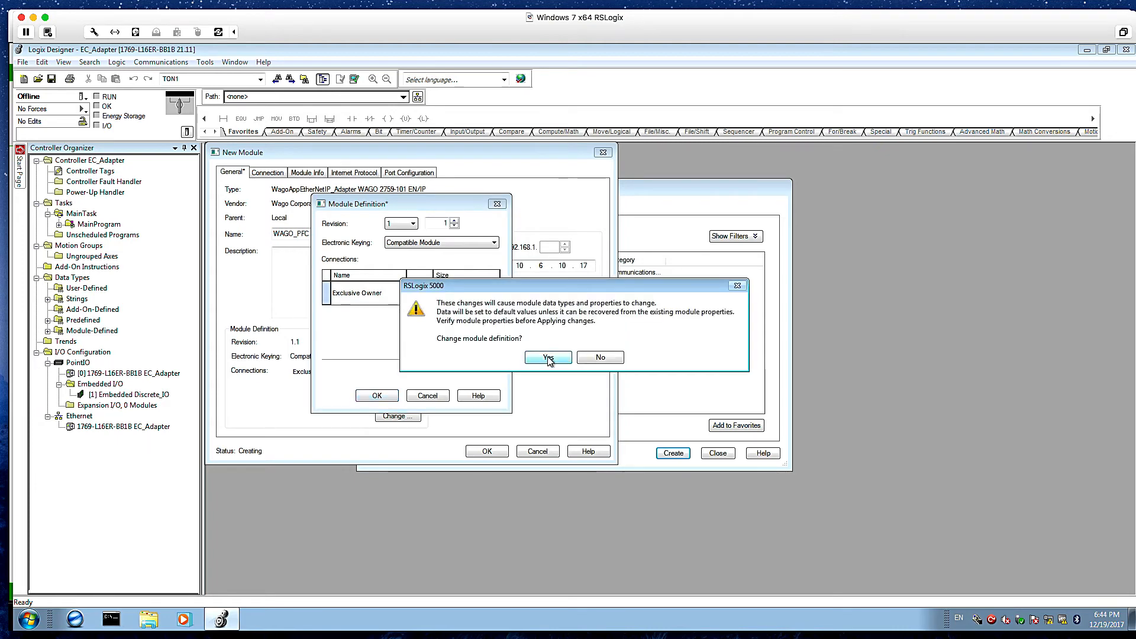
left_click(546, 358)
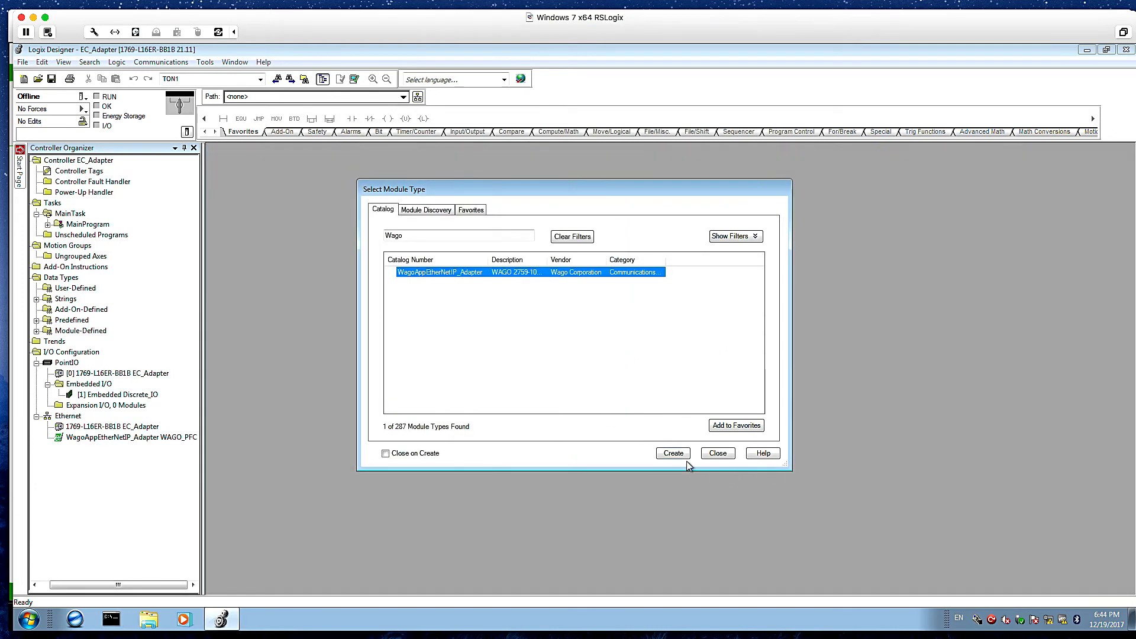
left_click(716, 453)
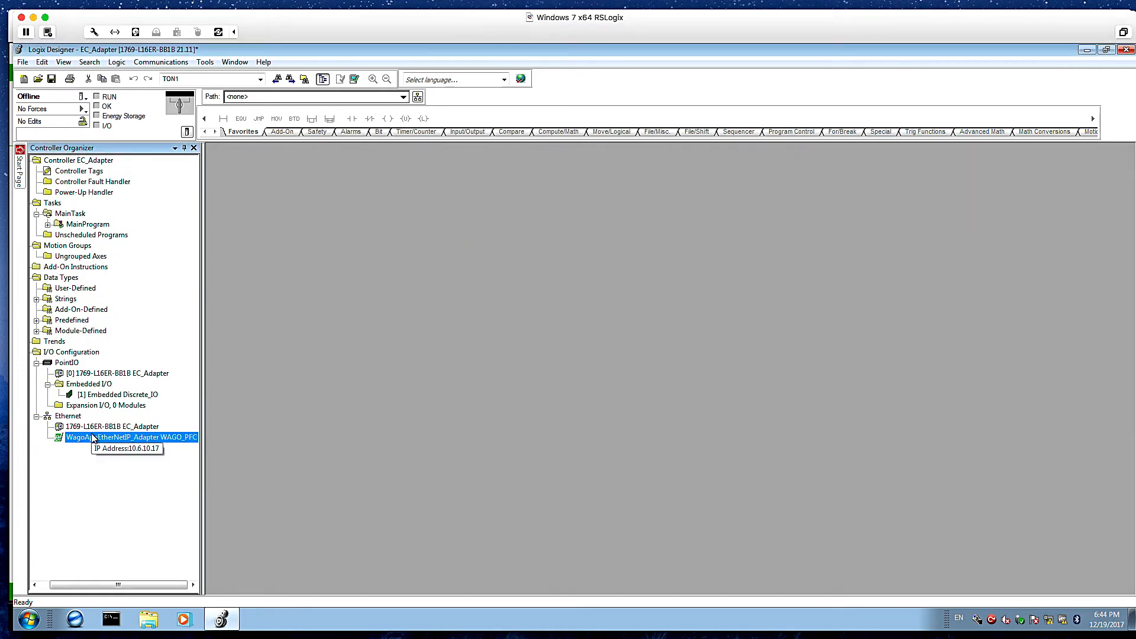
- In MainRoutine, set the ADD instruction's Source A to WAGO_PFC:O.Data[0]
left_click(47, 223)
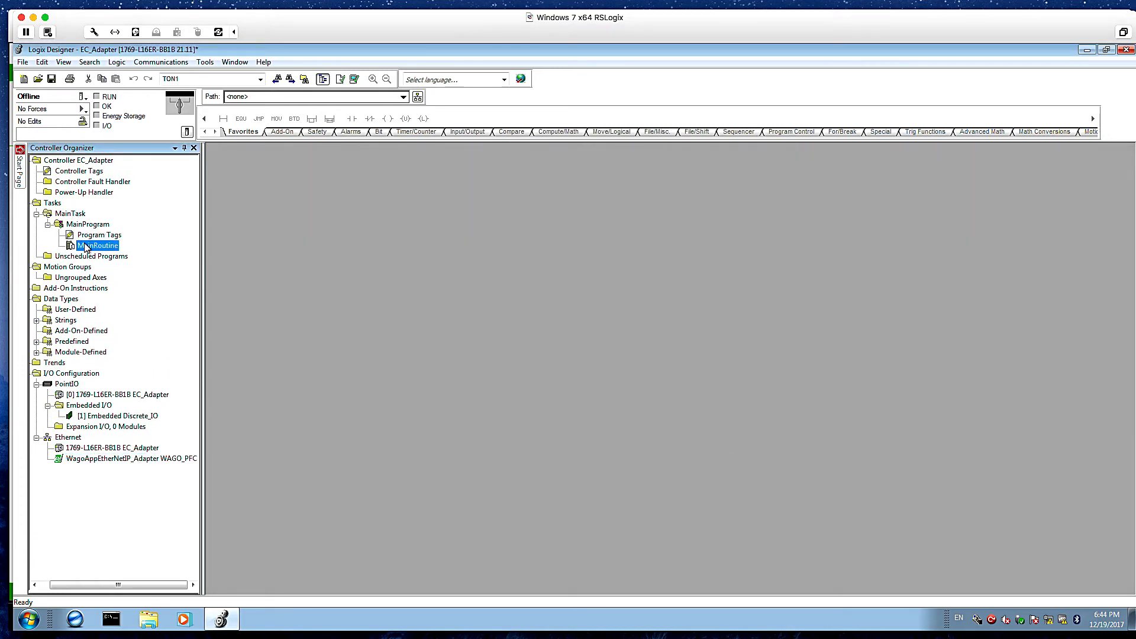
double_click(99, 245)
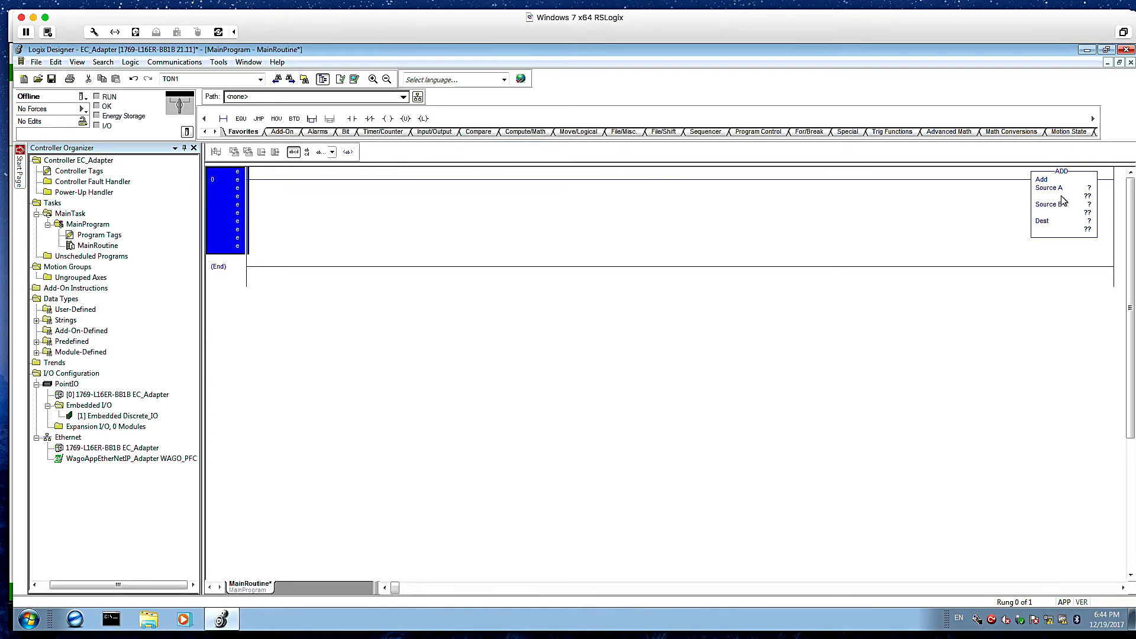
left_click(1087, 188)
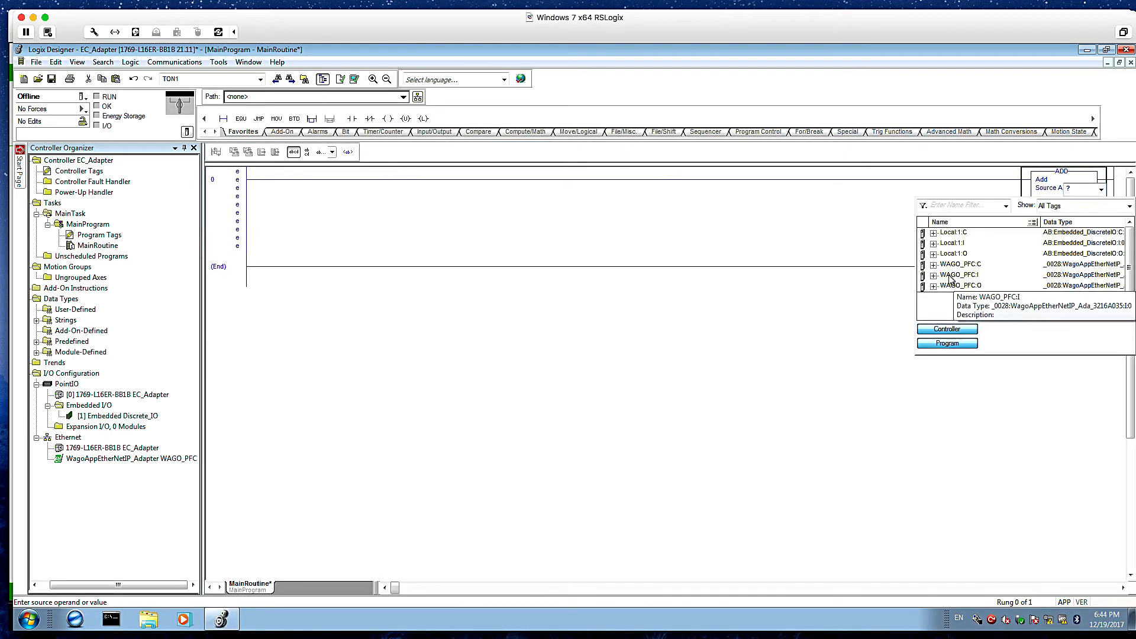
left_click(935, 285)
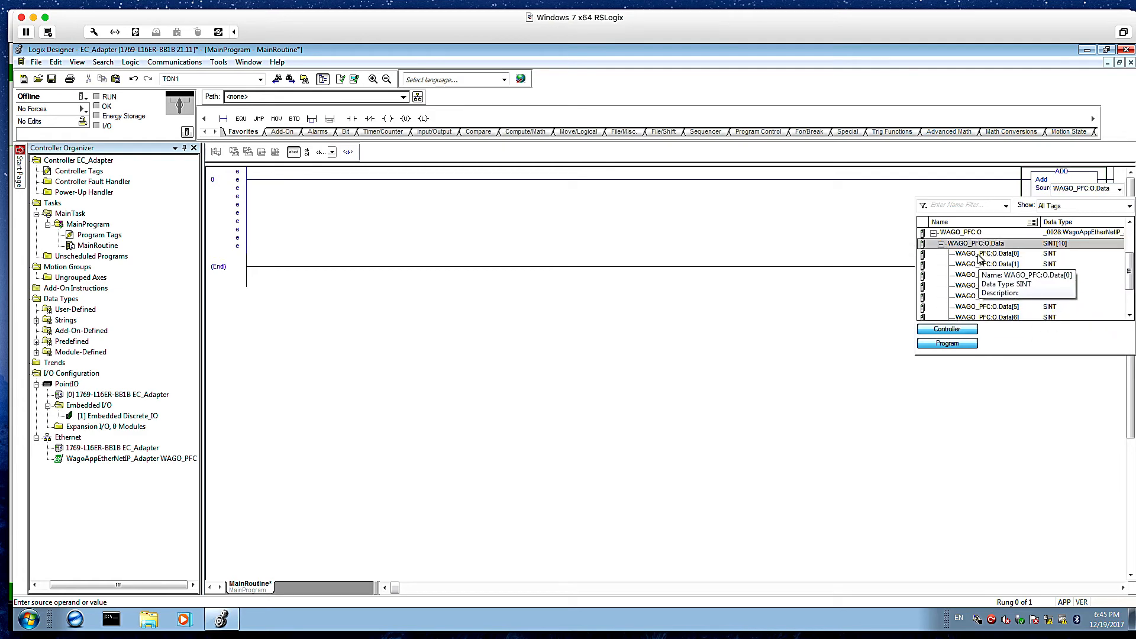
double_click(986, 254)
type("1")
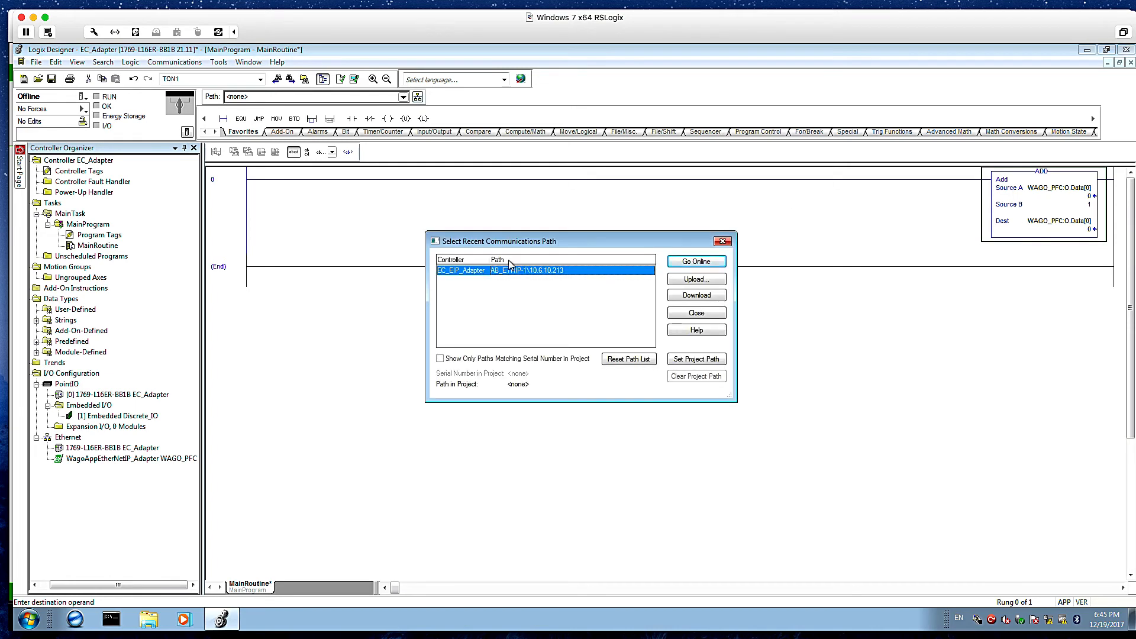
- Download the project to the EC_Adapter controller and return it to Remote Run
left_click(695, 261)
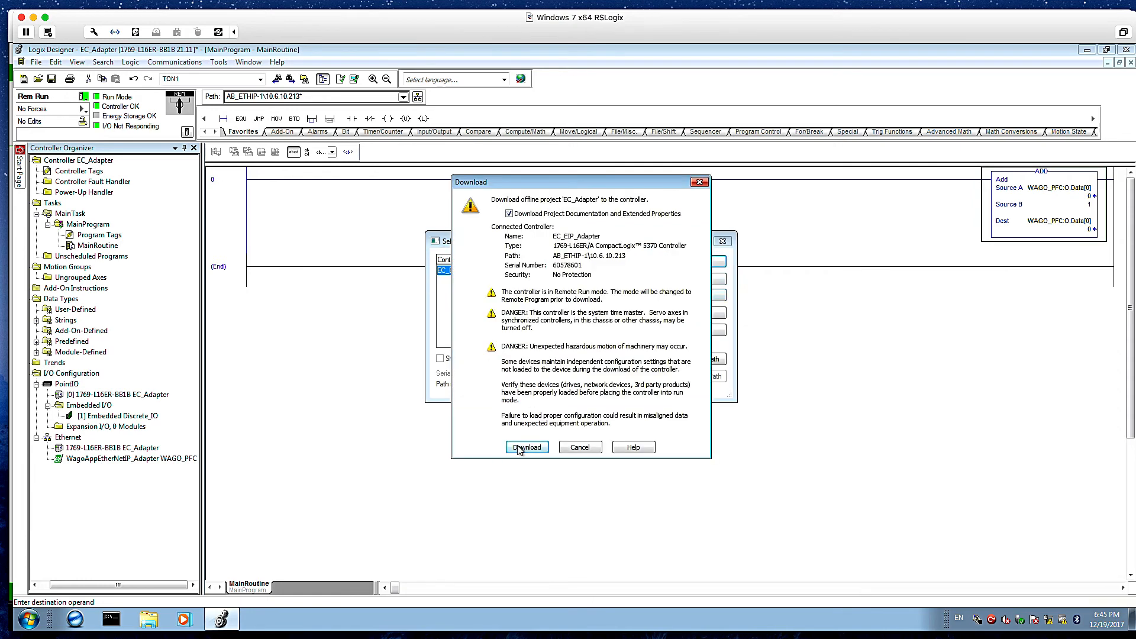
left_click(527, 448)
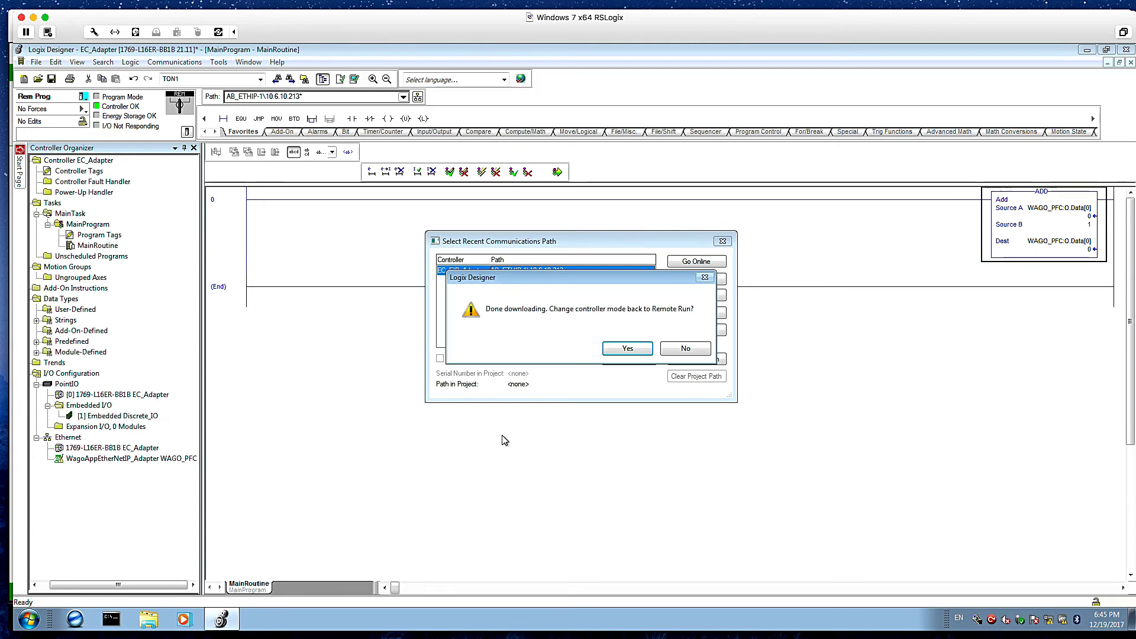
left_click(626, 348)
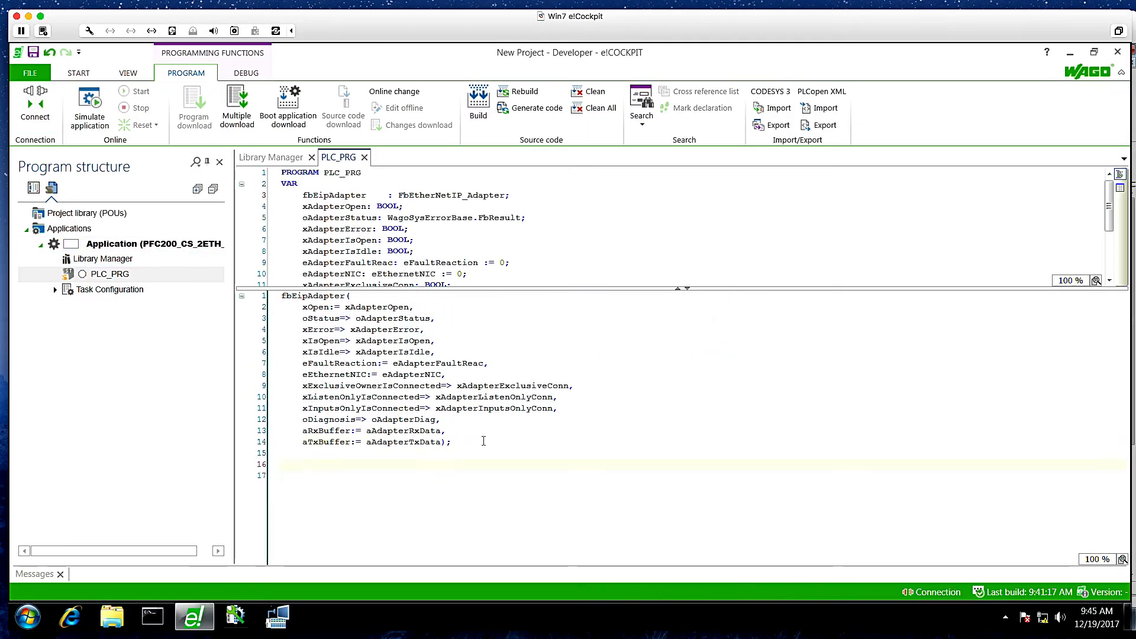
- Add the line aAdapterTxData[0] := aAdapterRxData[0]; to PLC_PRG, reusing the aAdapterTxData name
double_click(399, 441)
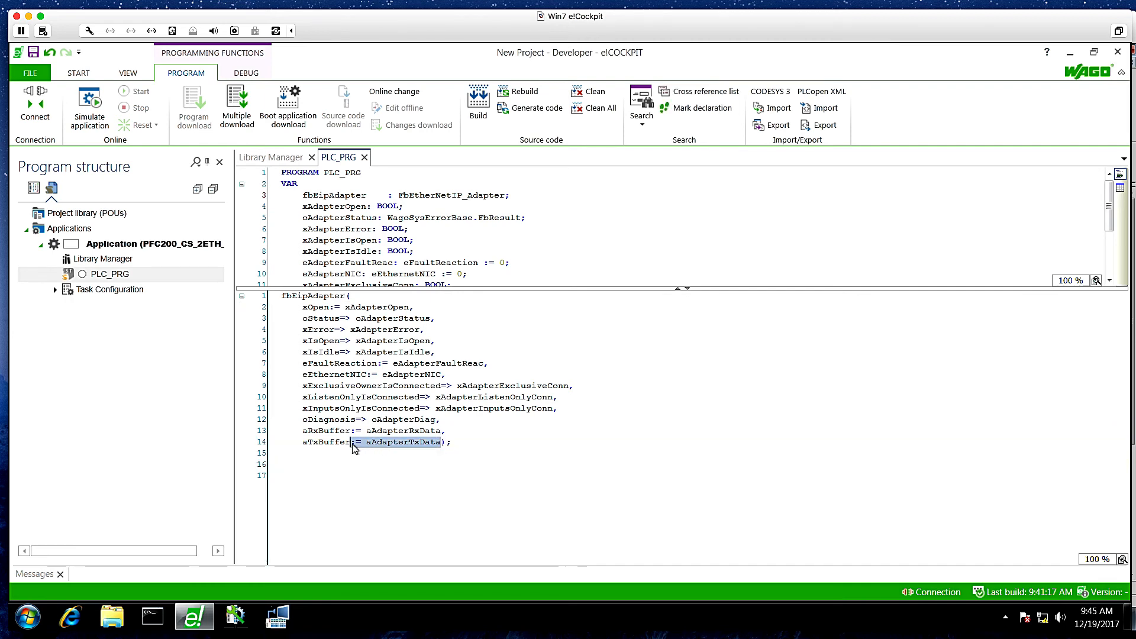
type("aAdapterTxData")
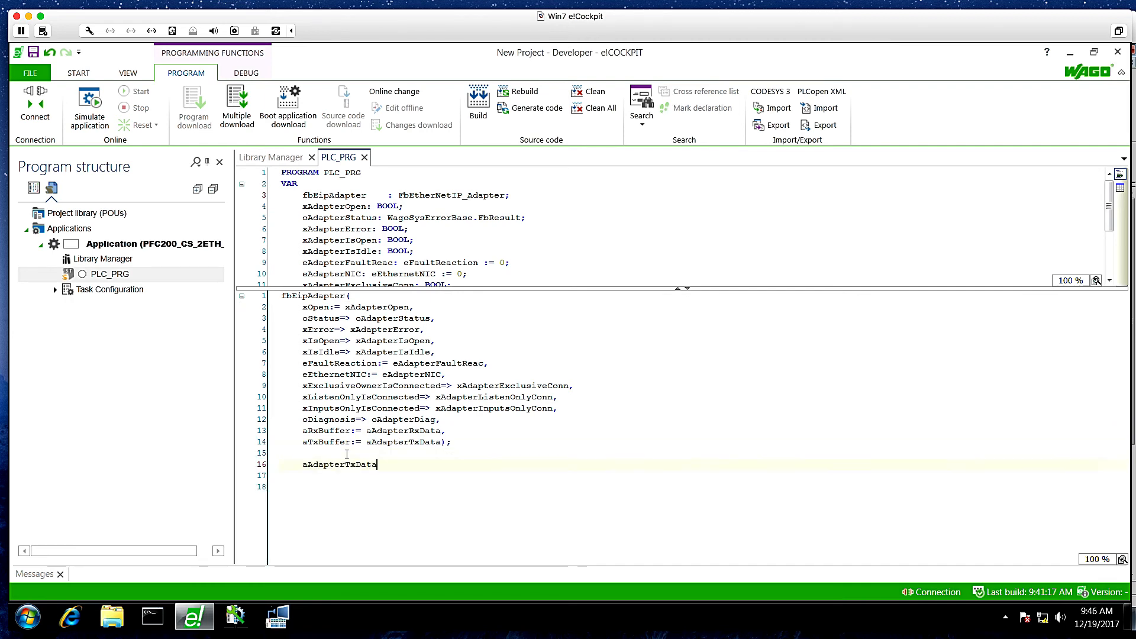
type("[0] :=")
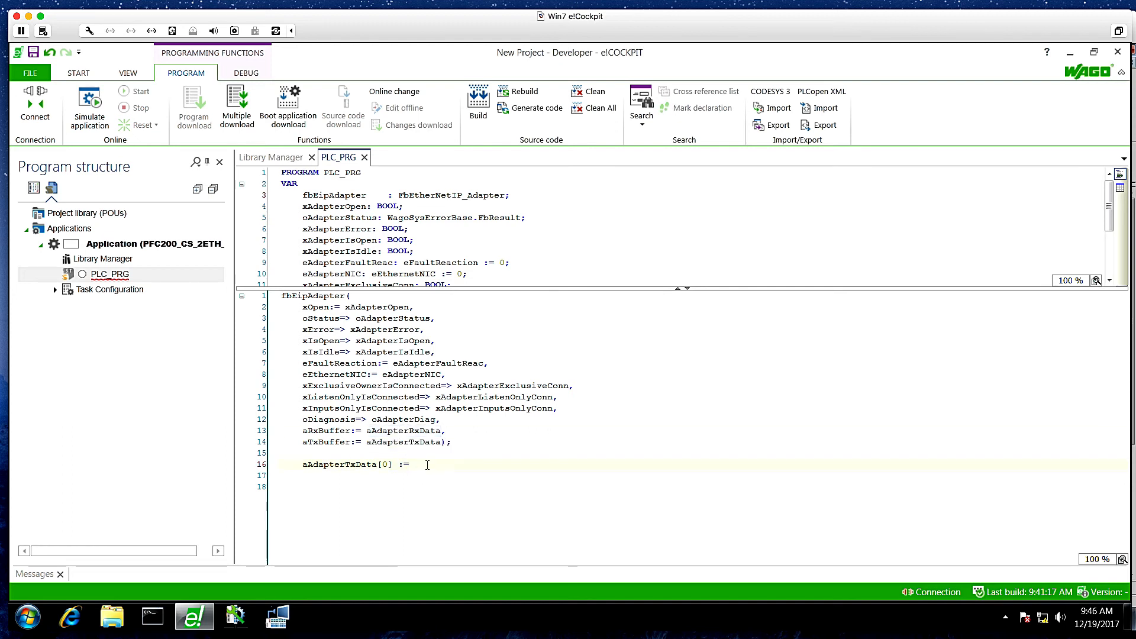
type("aAdapterRxData[0];")
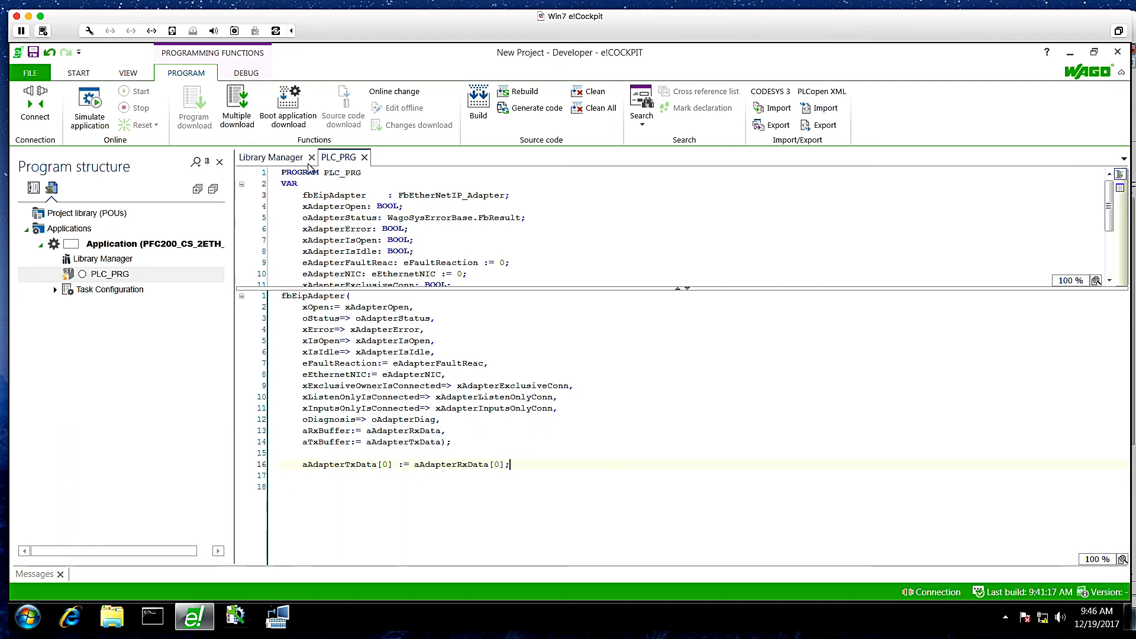
left_click(34, 106)
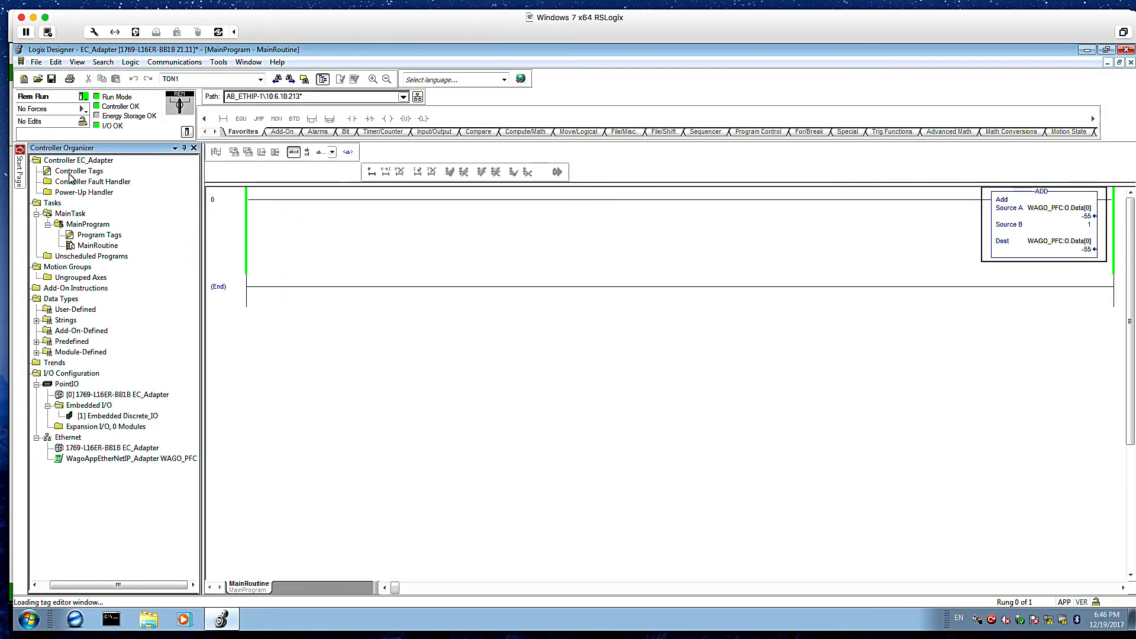
- Show Controller Tags with WAGO_PFC:O and WAGO_PFC:I expanded, watching O.Data[0] count live
double_click(78, 170)
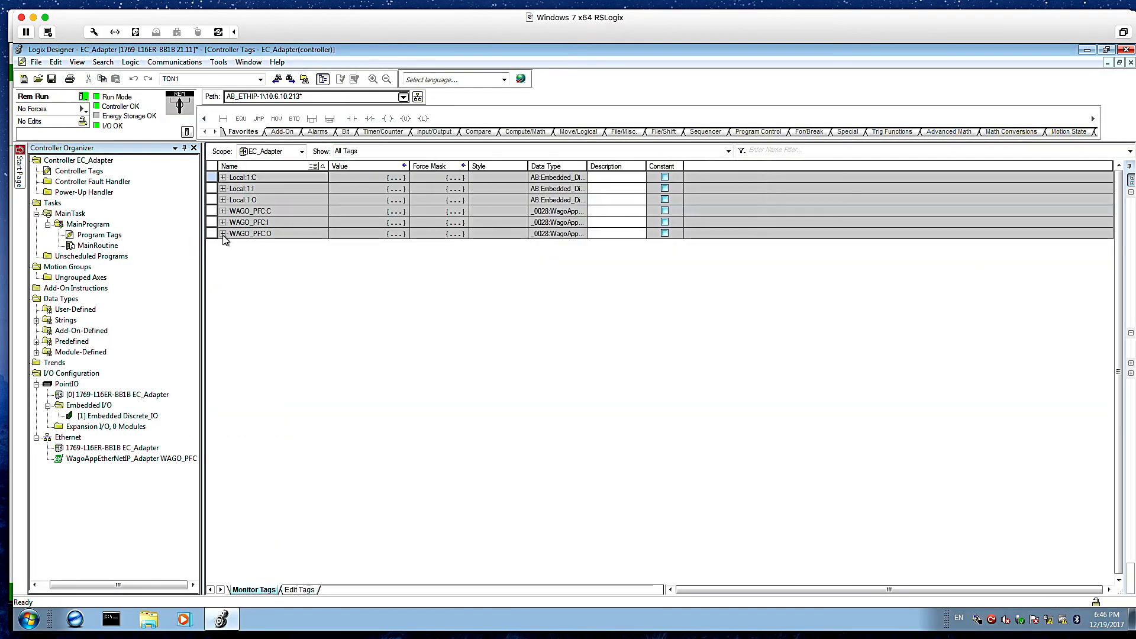
left_click(224, 233)
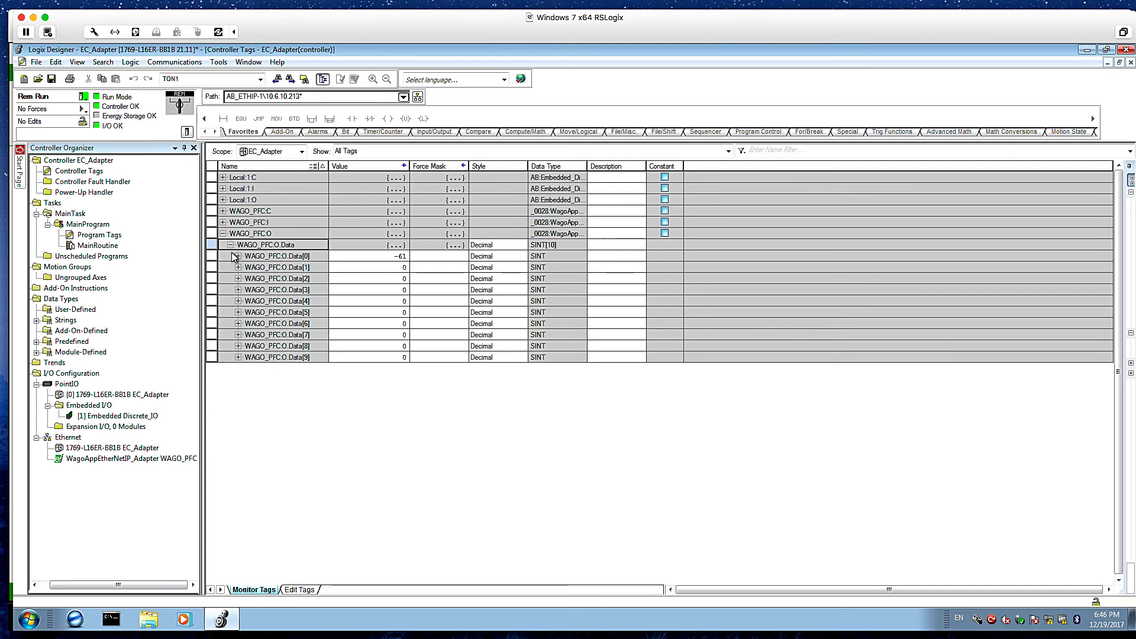
left_click(224, 221)
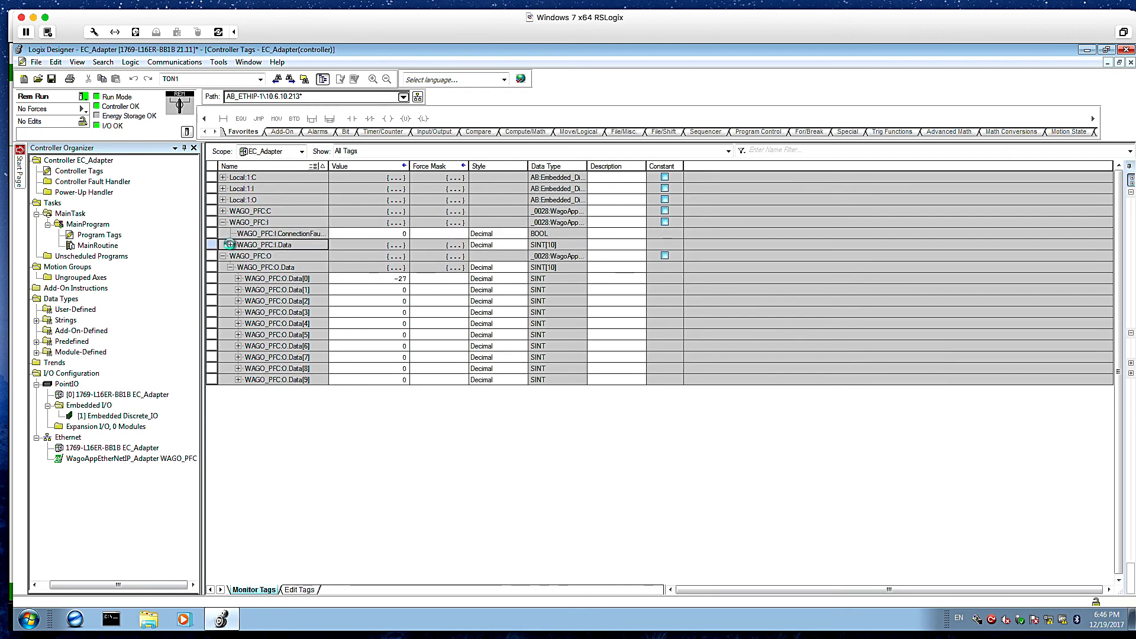